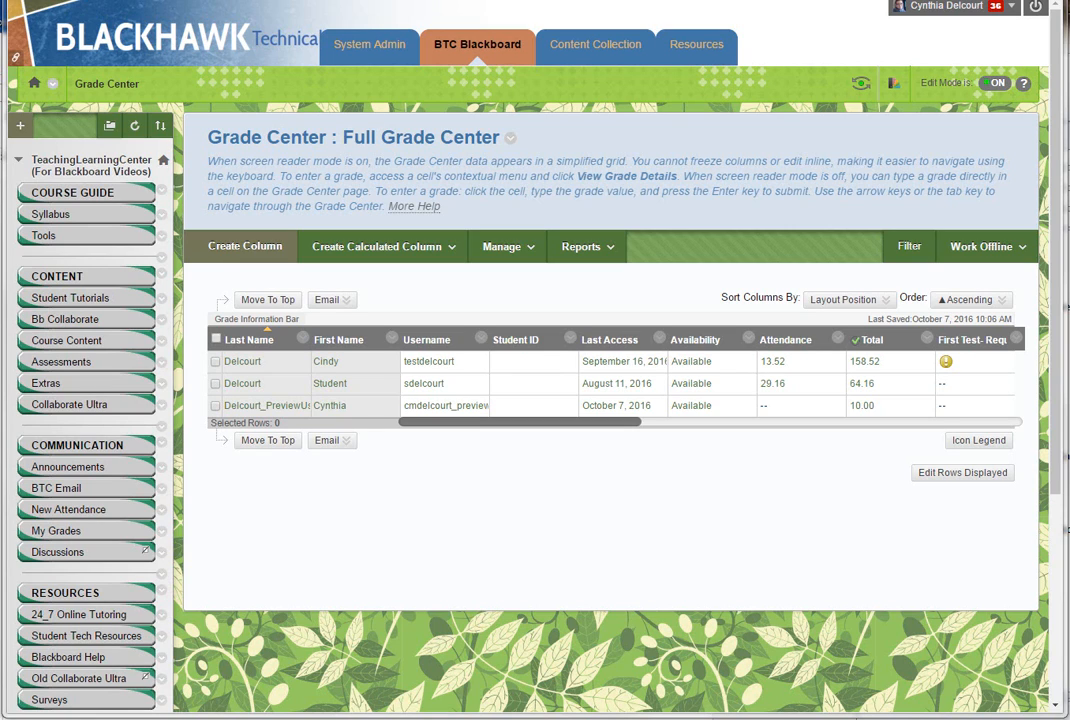
pyautogui.moveTo(696, 578)
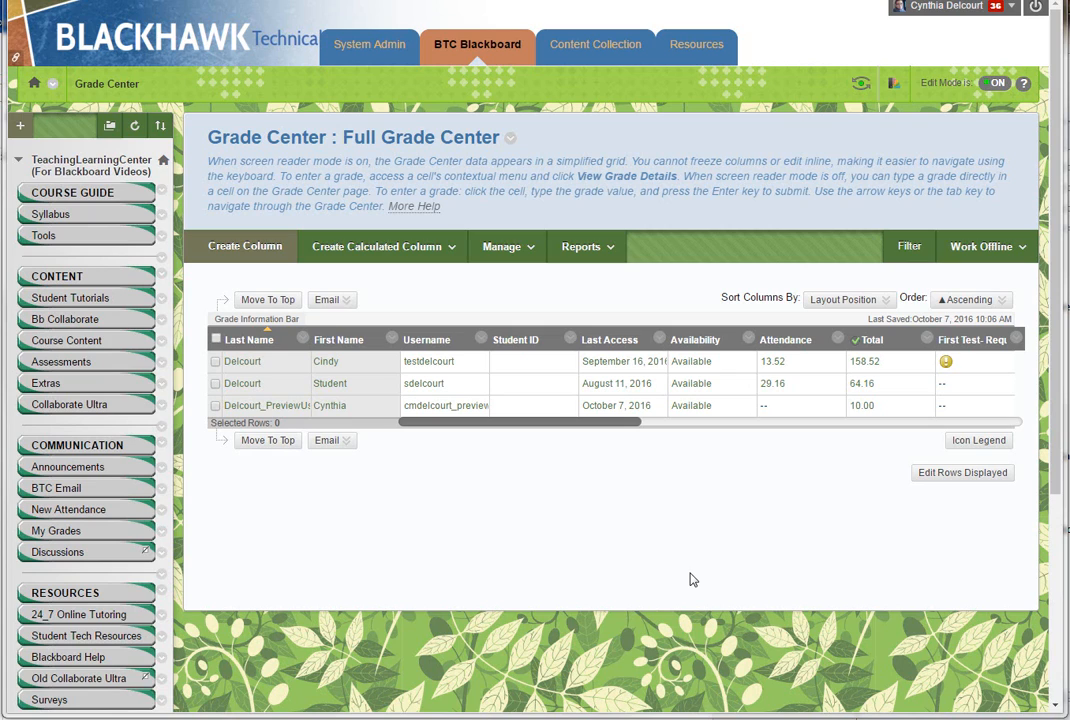
pyautogui.moveTo(636, 224)
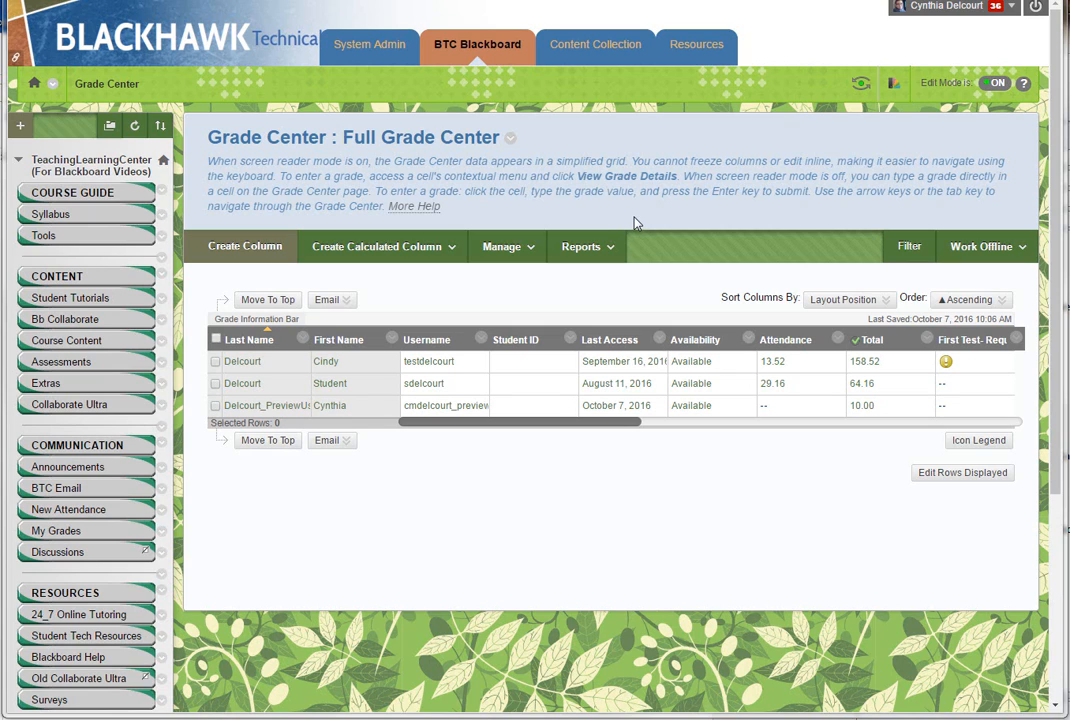
pyautogui.moveTo(532, 288)
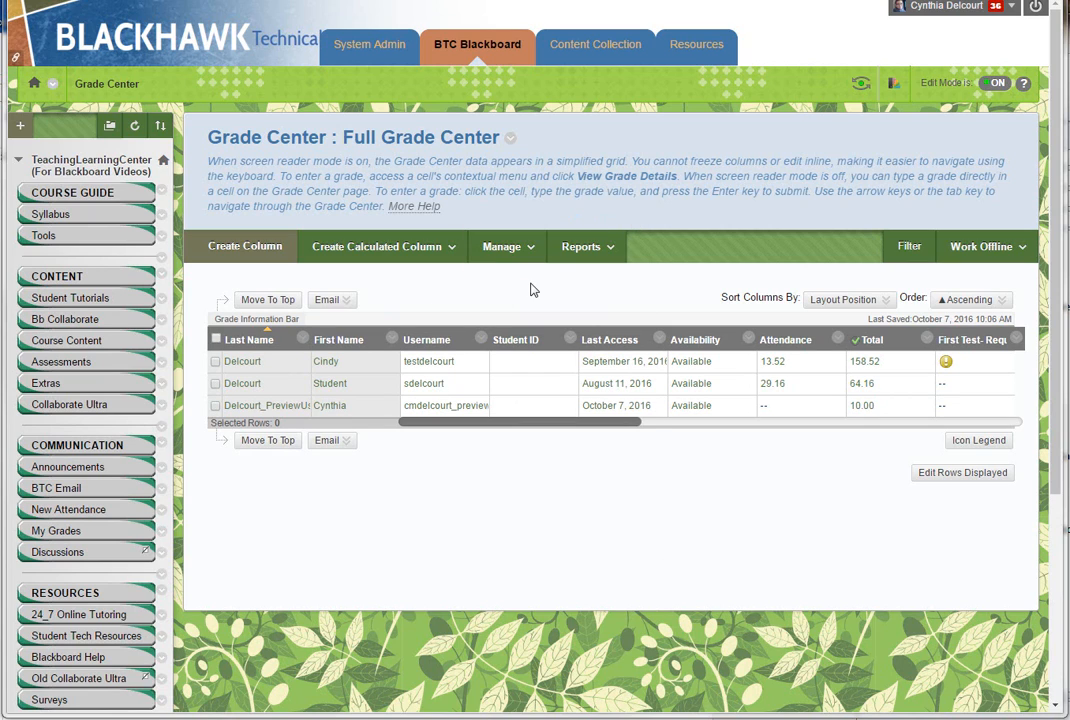
# - From the Full Grade Center, choose Create Report under the Reports menu
pyautogui.click(586, 246)
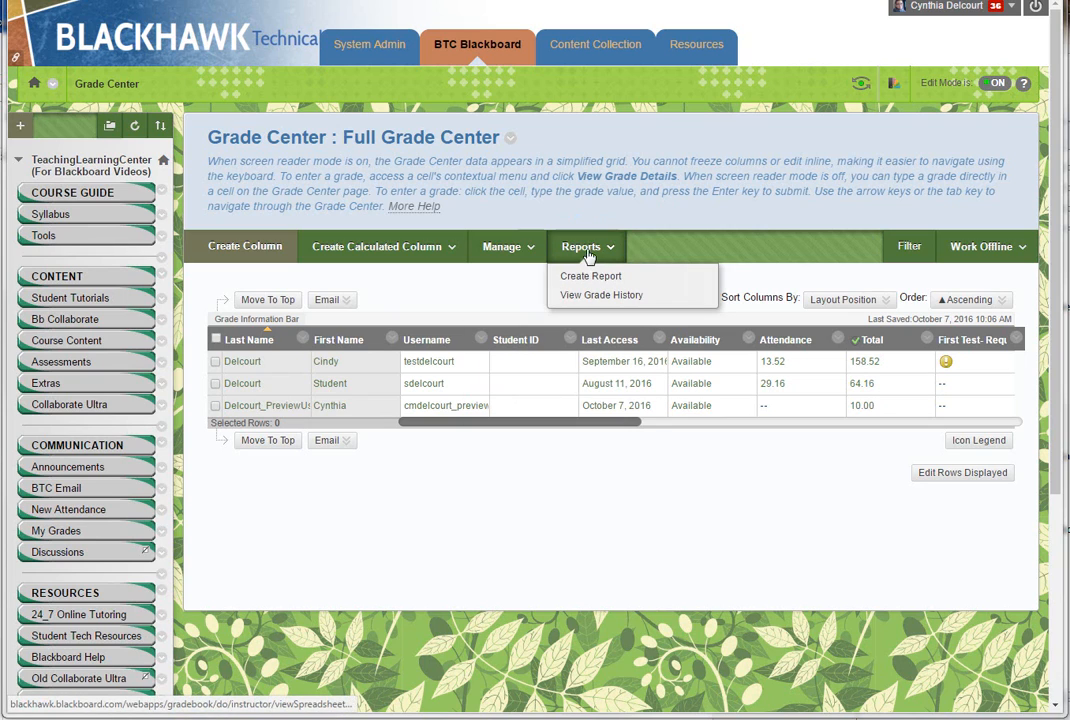
pyautogui.moveTo(590, 276)
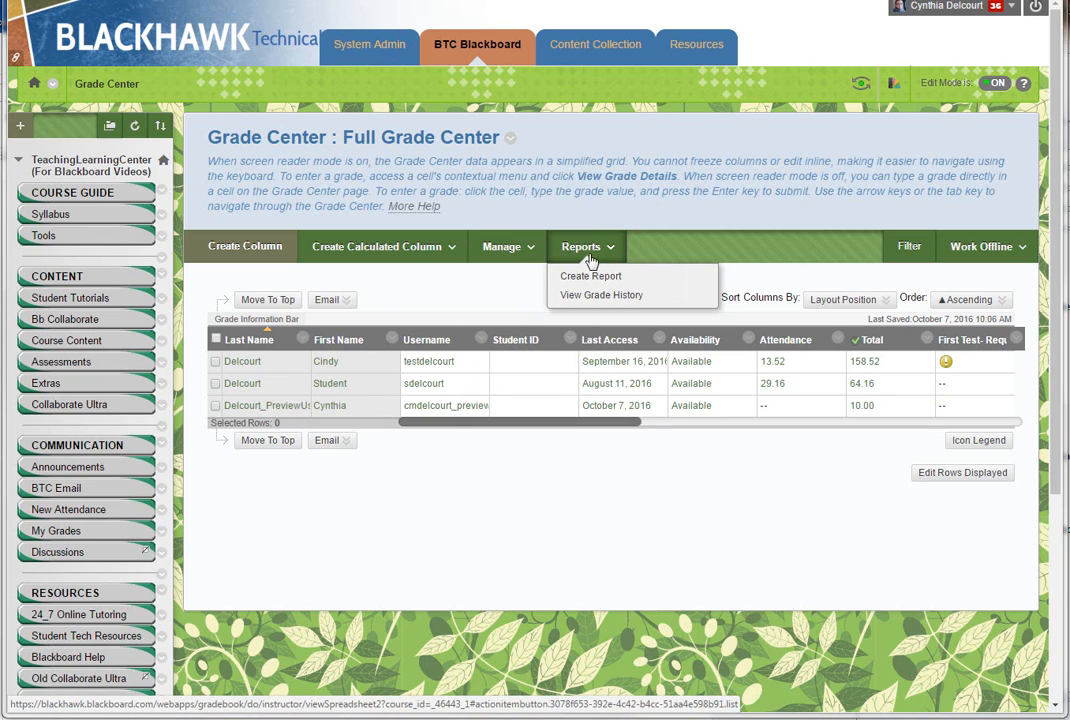
pyautogui.click(590, 276)
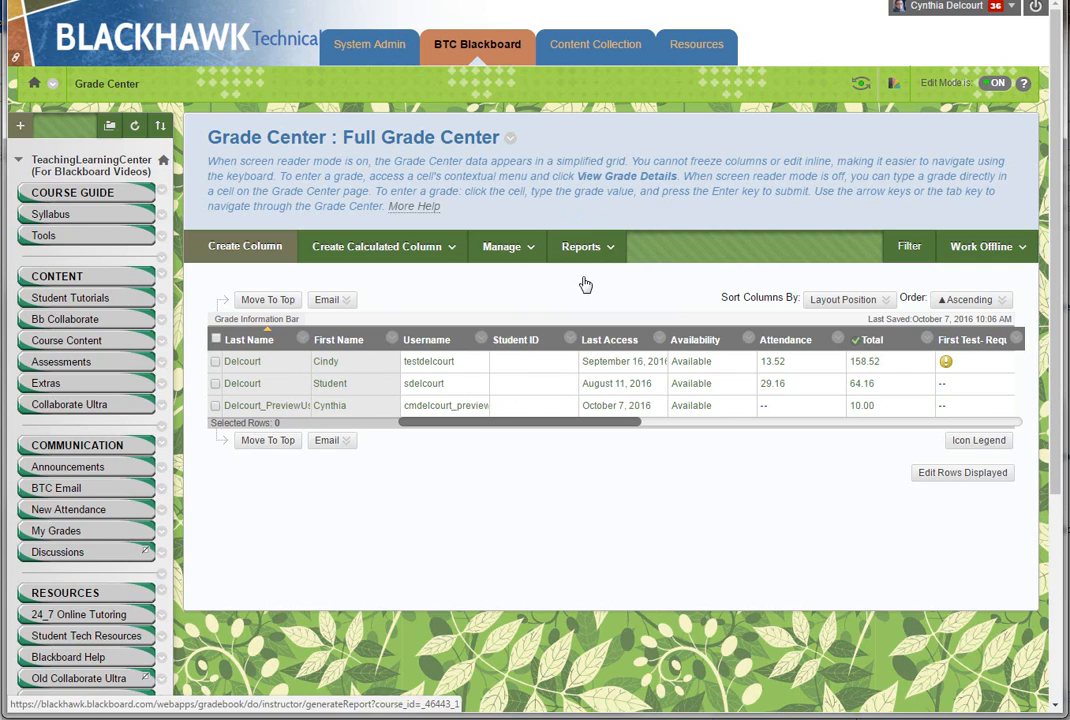
pyautogui.click(586, 246)
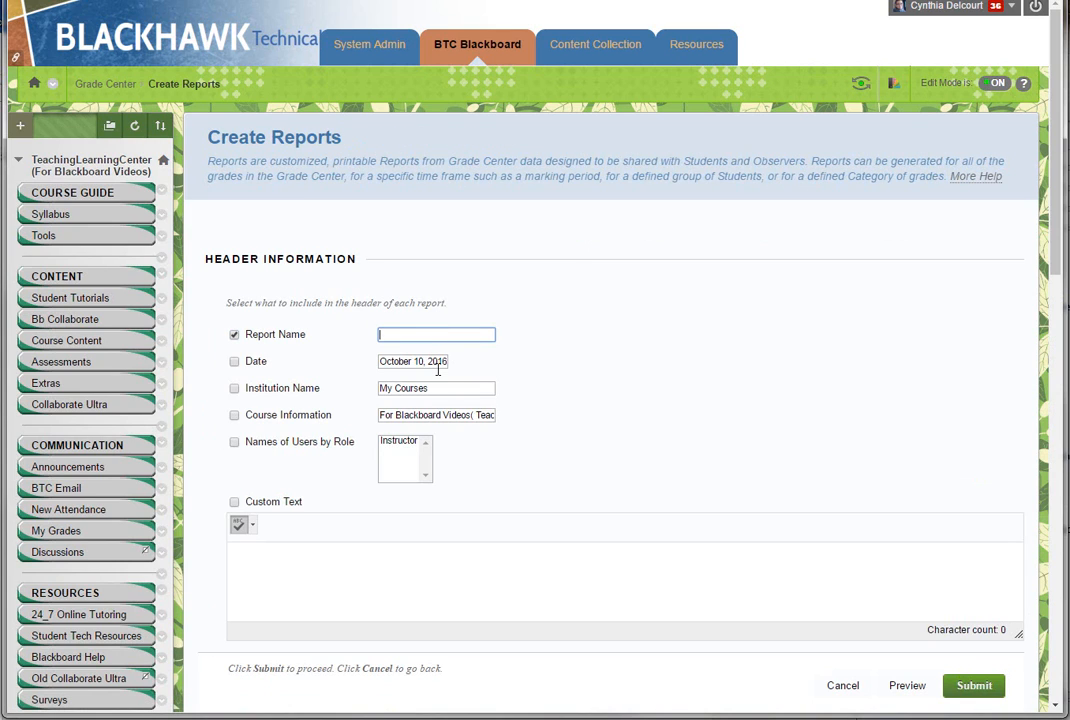
# - Name the report 'Current Grades' and move down to the Users and User Information options
pyautogui.write('Current Grades')
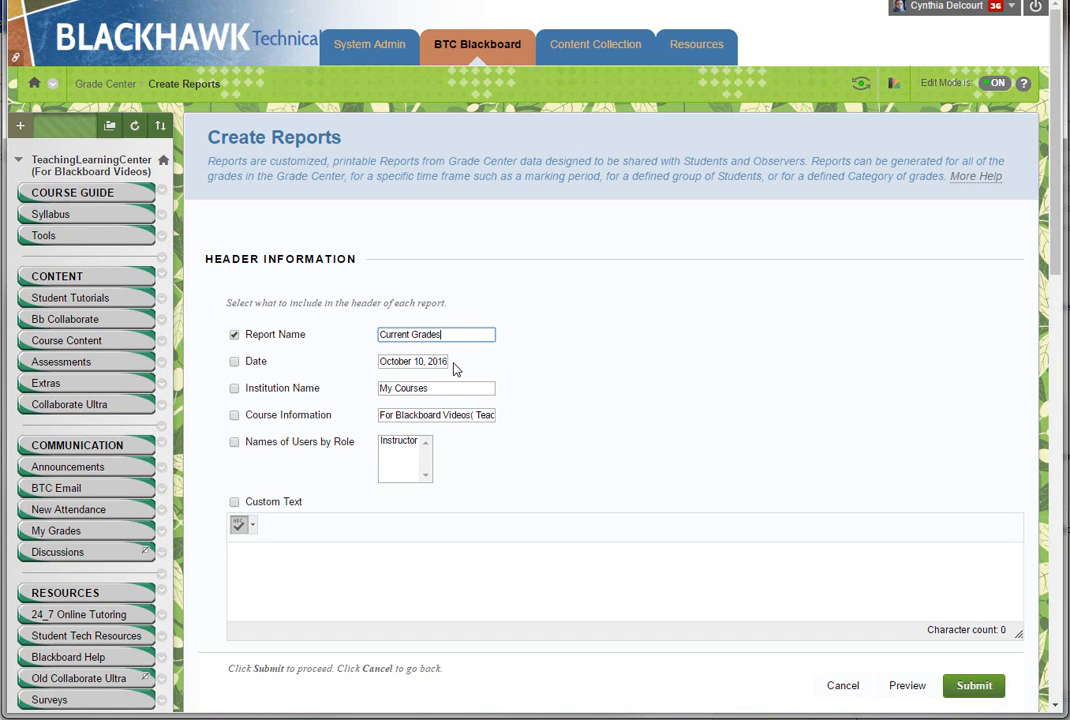
pyautogui.moveTo(616, 462)
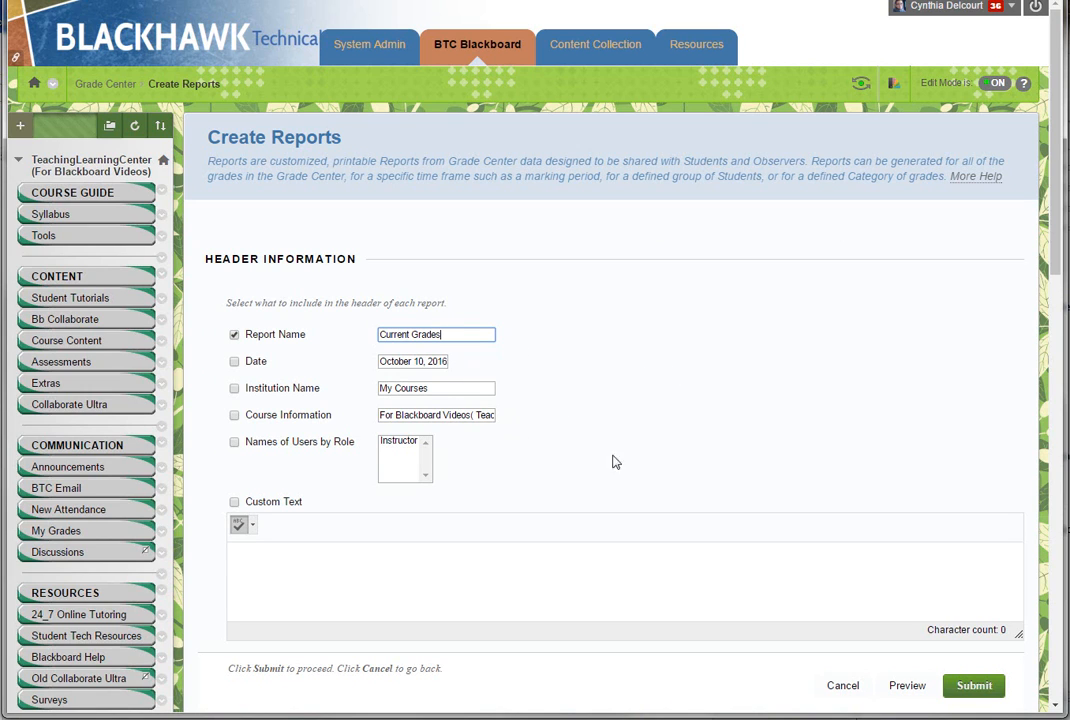
pyautogui.scroll(-3)
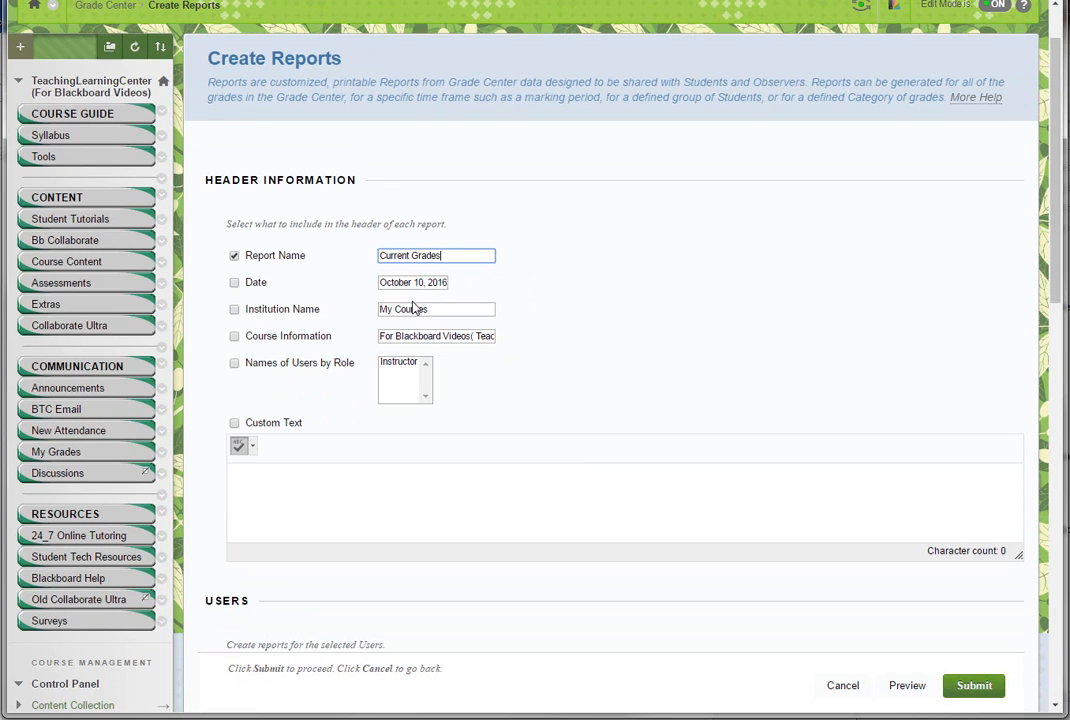
pyautogui.moveTo(436, 364)
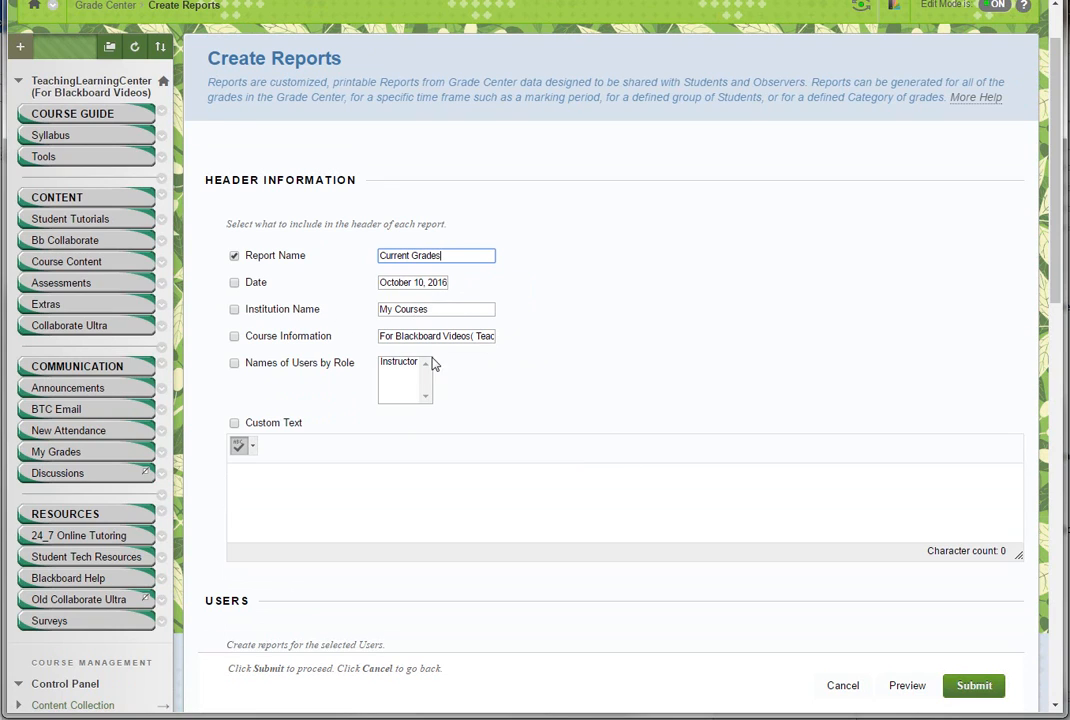
pyautogui.moveTo(468, 364)
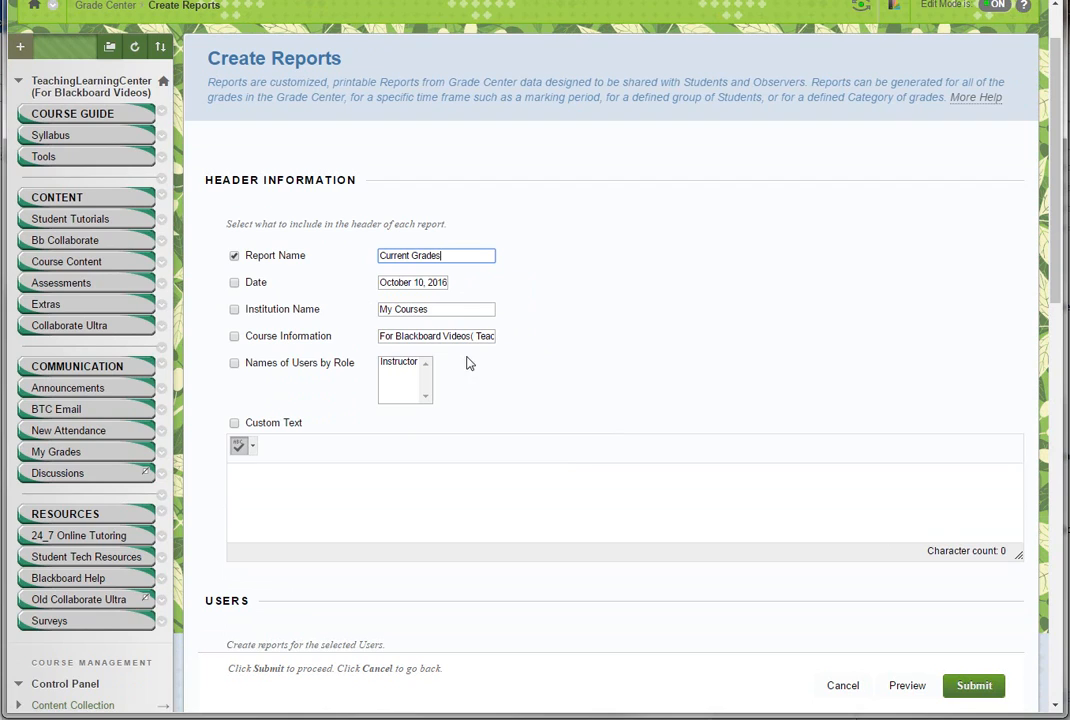
pyautogui.scroll(-3)
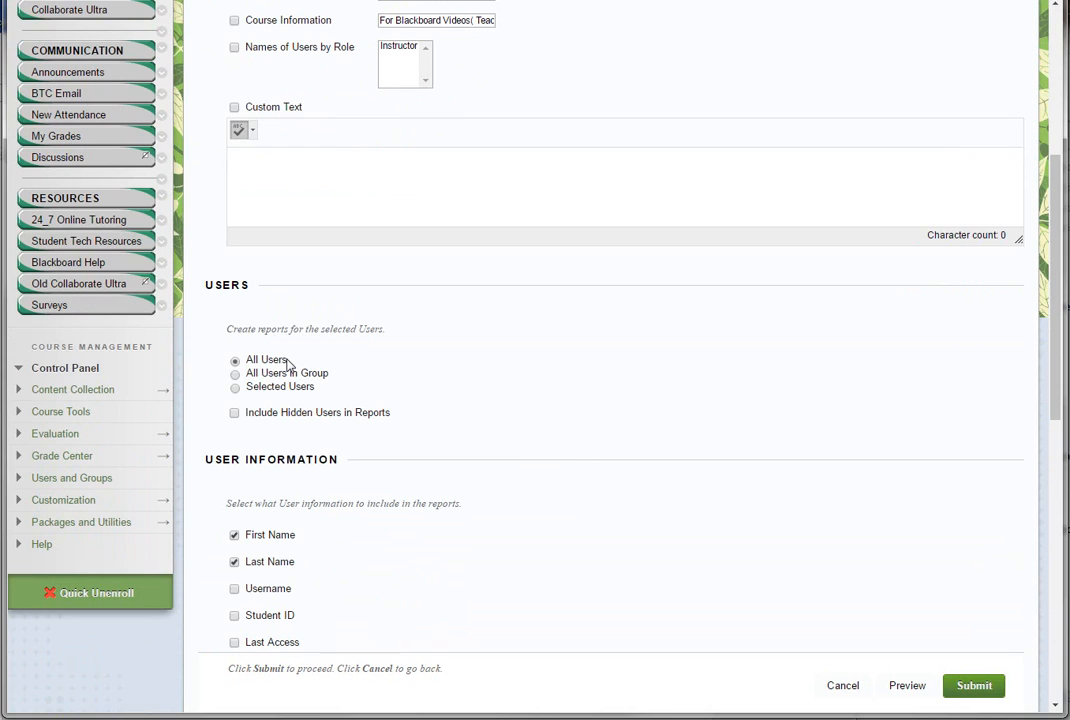
pyautogui.moveTo(238, 400)
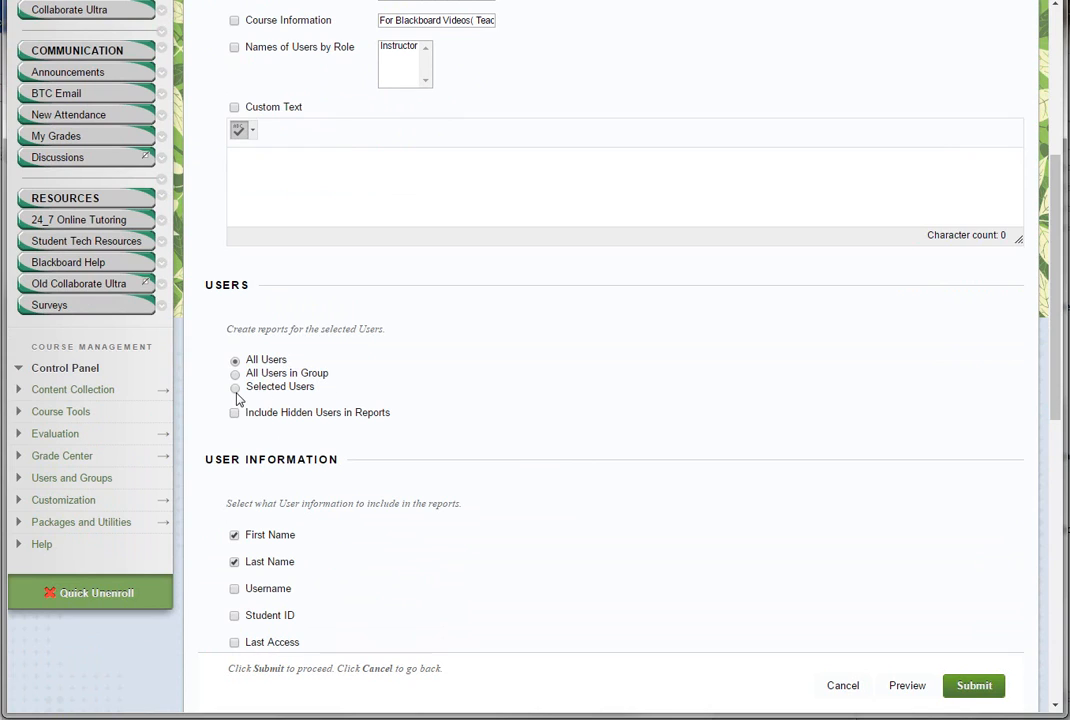
pyautogui.click(236, 388)
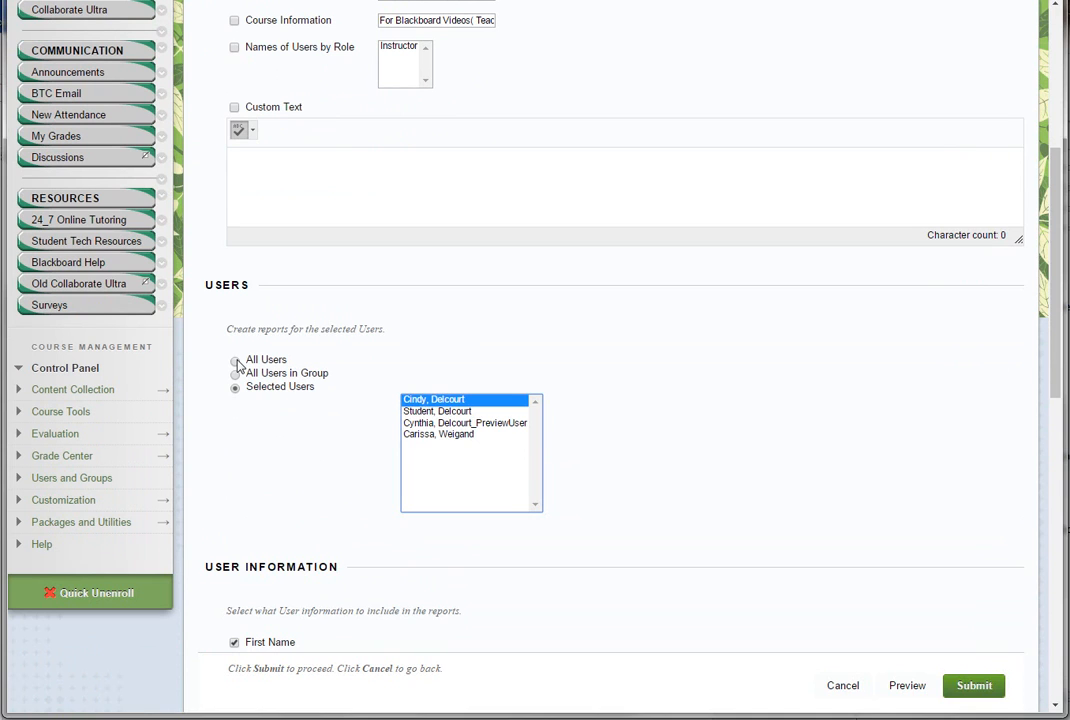
pyautogui.click(236, 362)
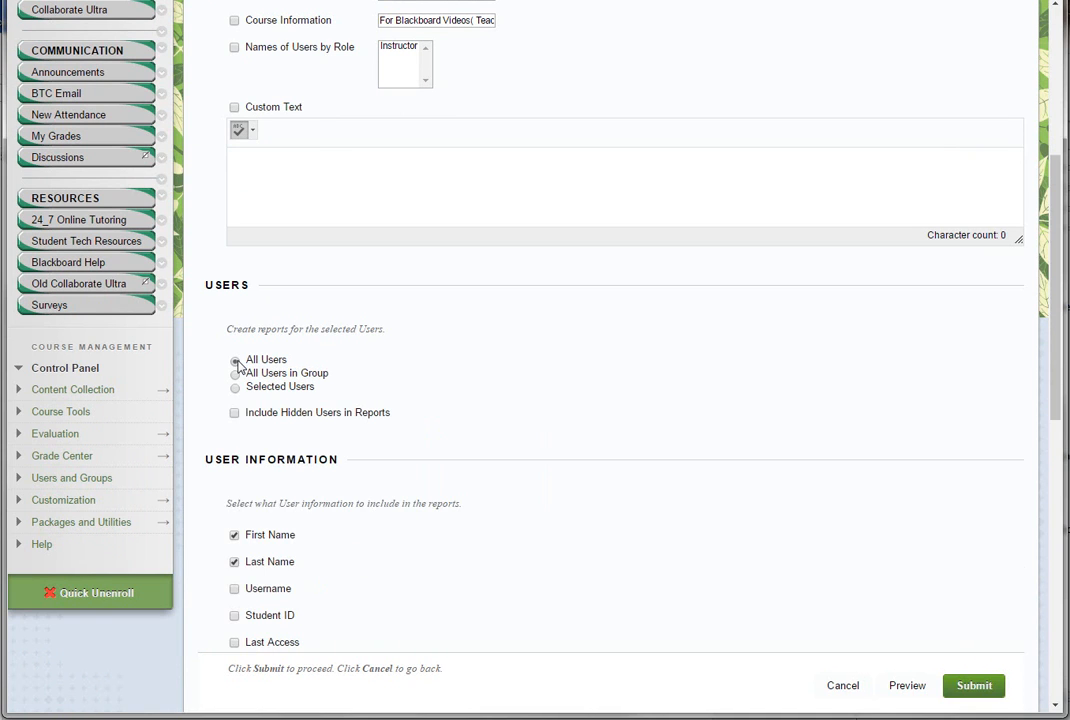
pyautogui.scroll(-3)
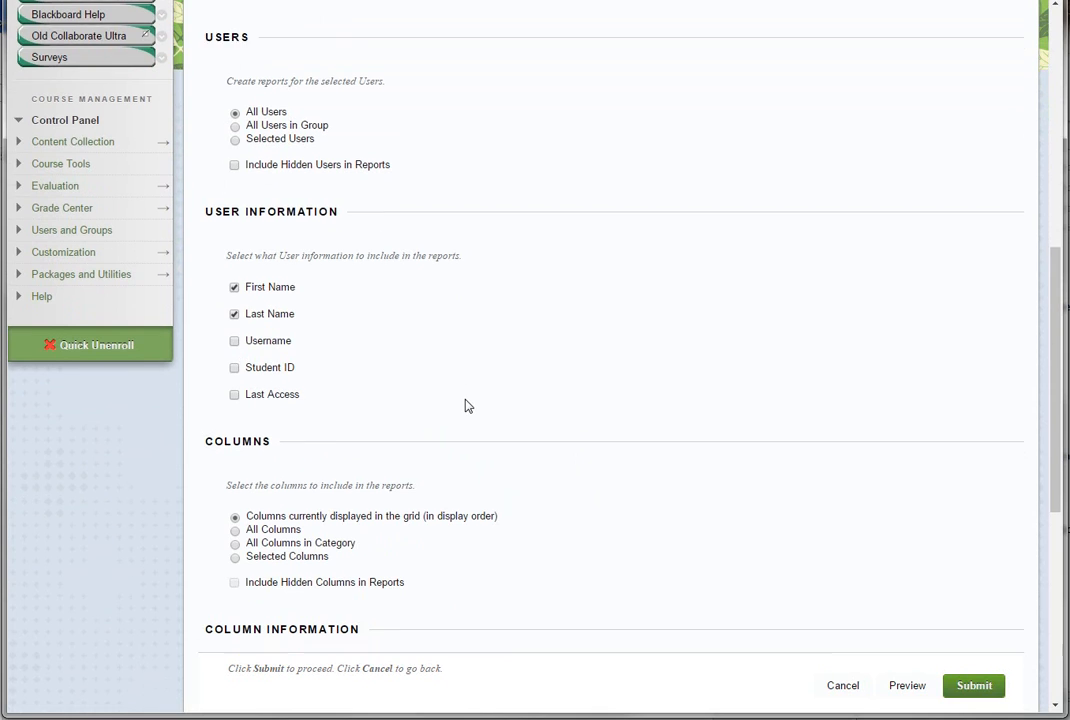
# - Keep first/last names and 'Columns currently displayed in the grid', reaching Column and Footer Information
pyautogui.scroll(-3)
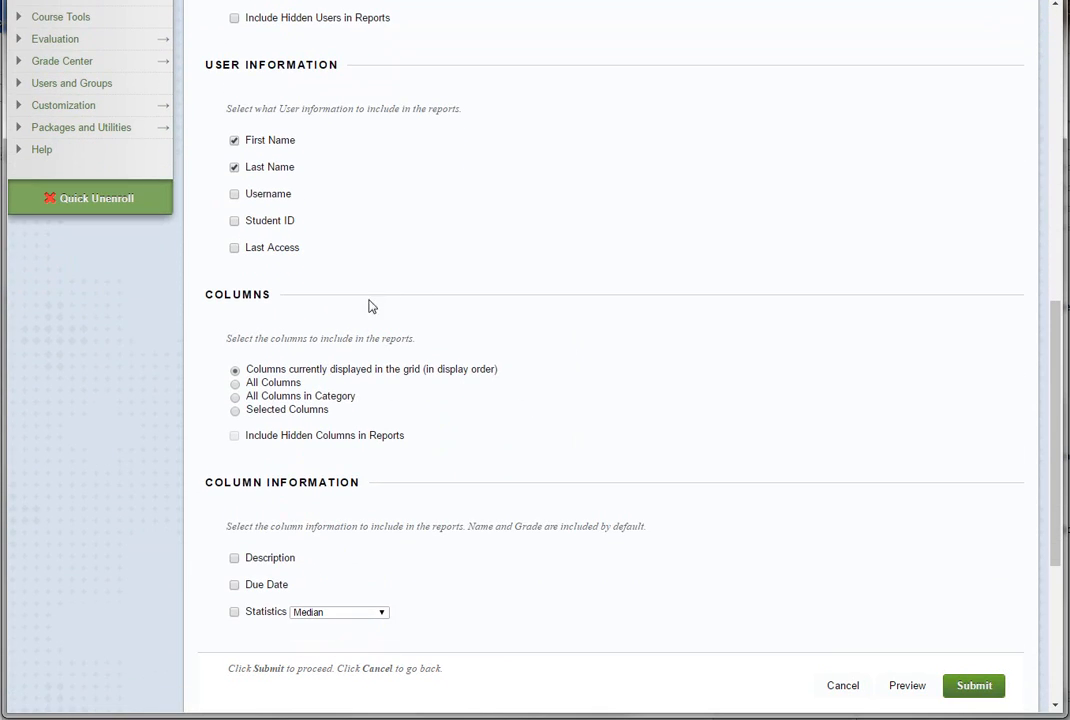
pyautogui.moveTo(356, 344)
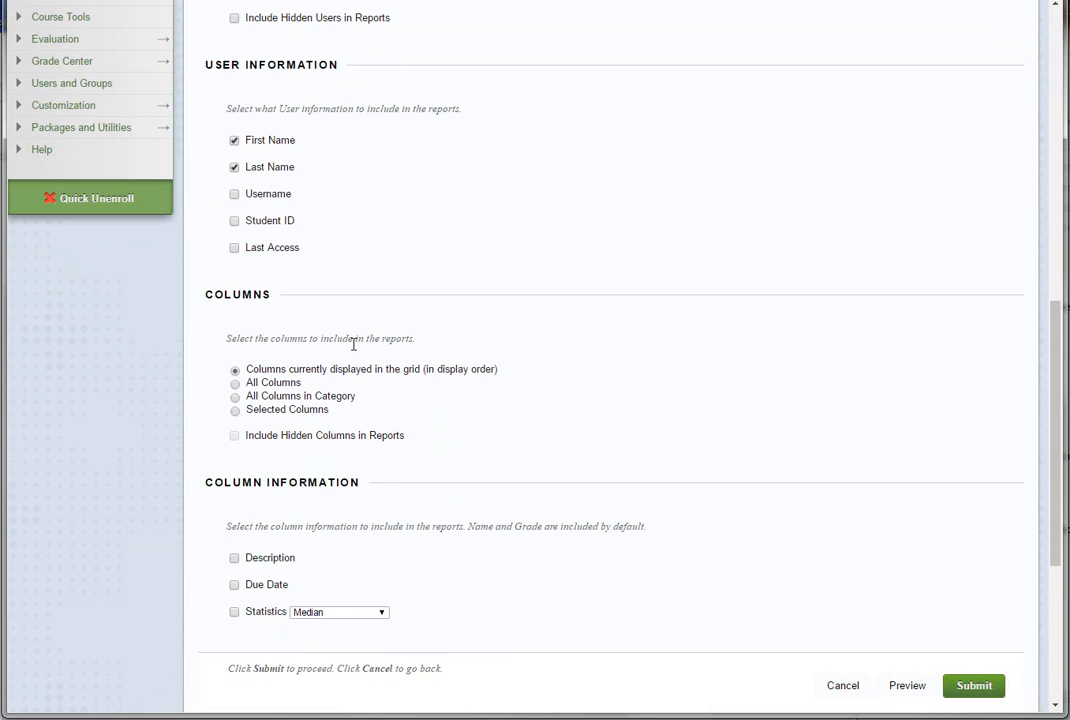
pyautogui.moveTo(286, 452)
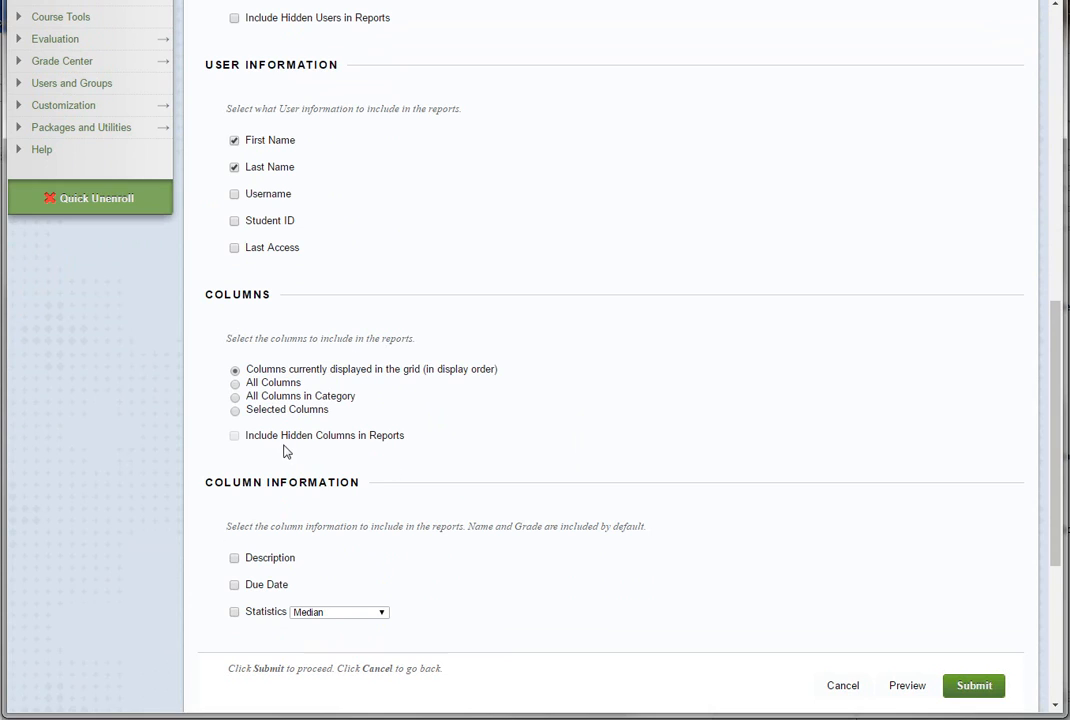
pyautogui.moveTo(234, 468)
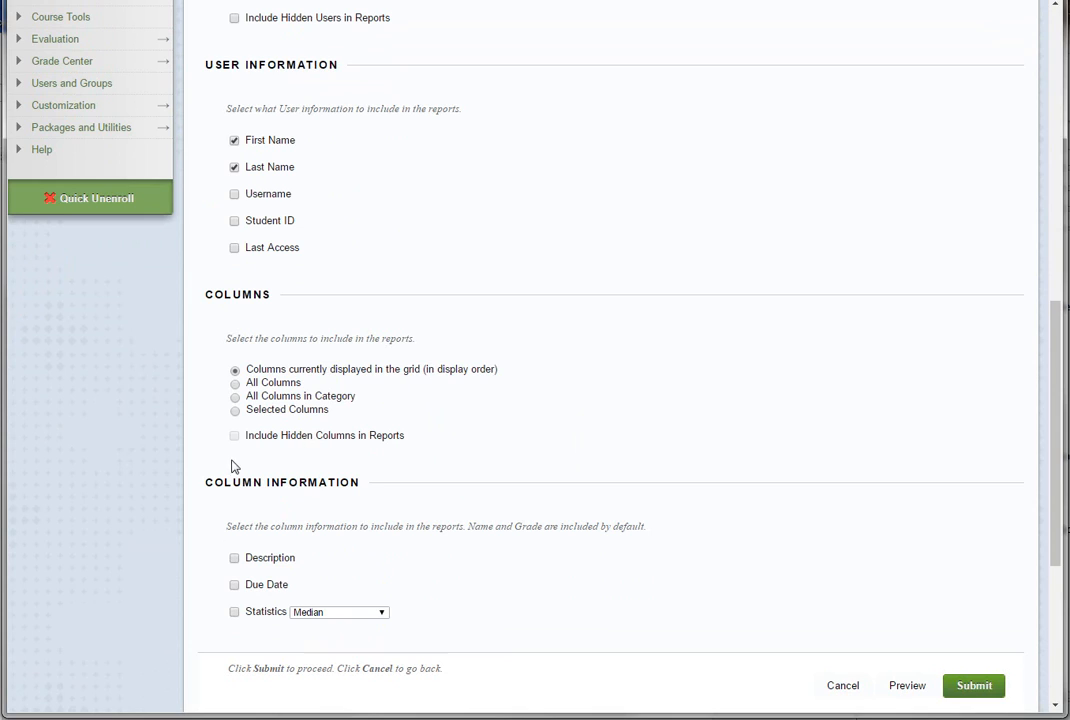
pyautogui.moveTo(276, 436)
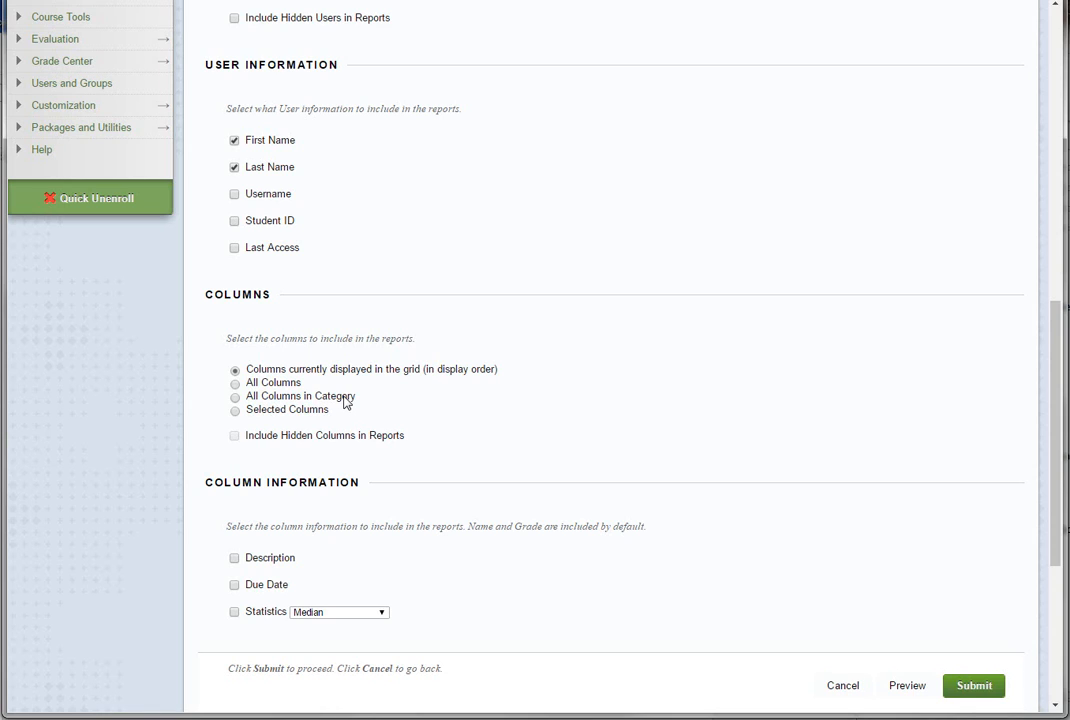
pyautogui.moveTo(288, 436)
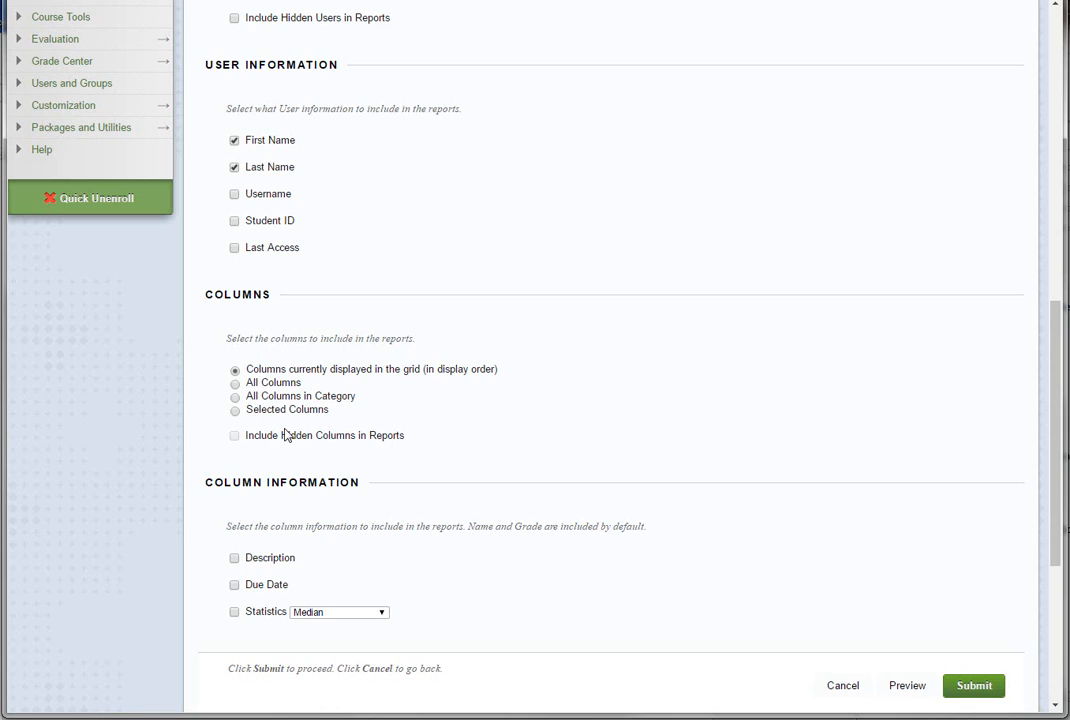
pyautogui.scroll(-3)
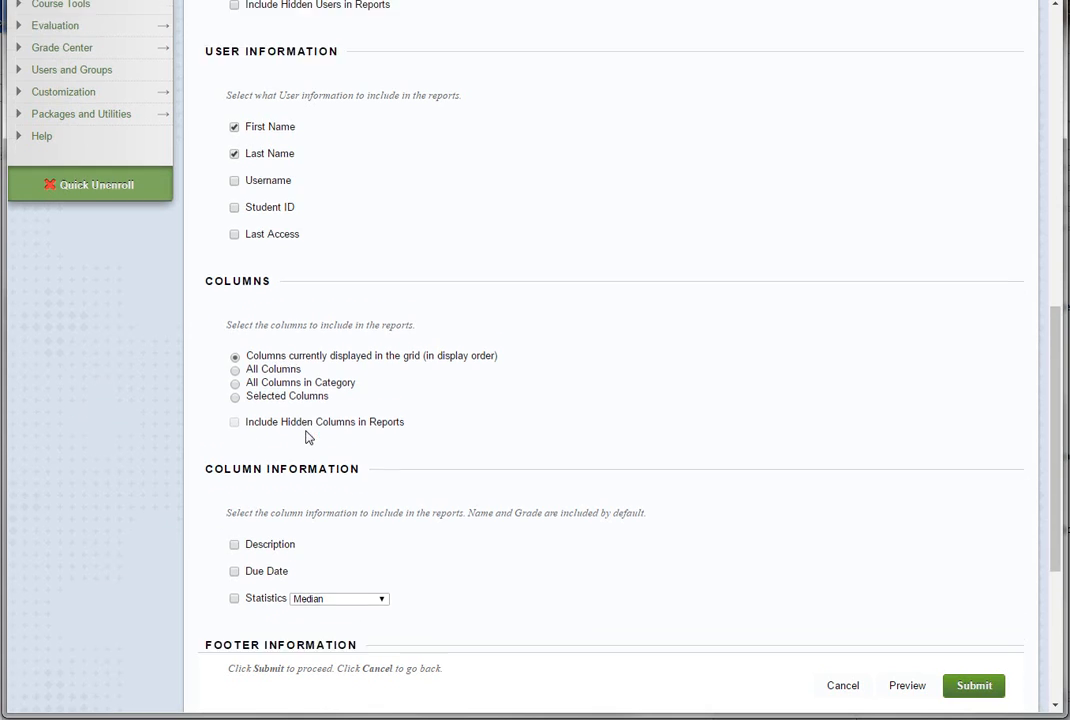
pyautogui.scroll(-3)
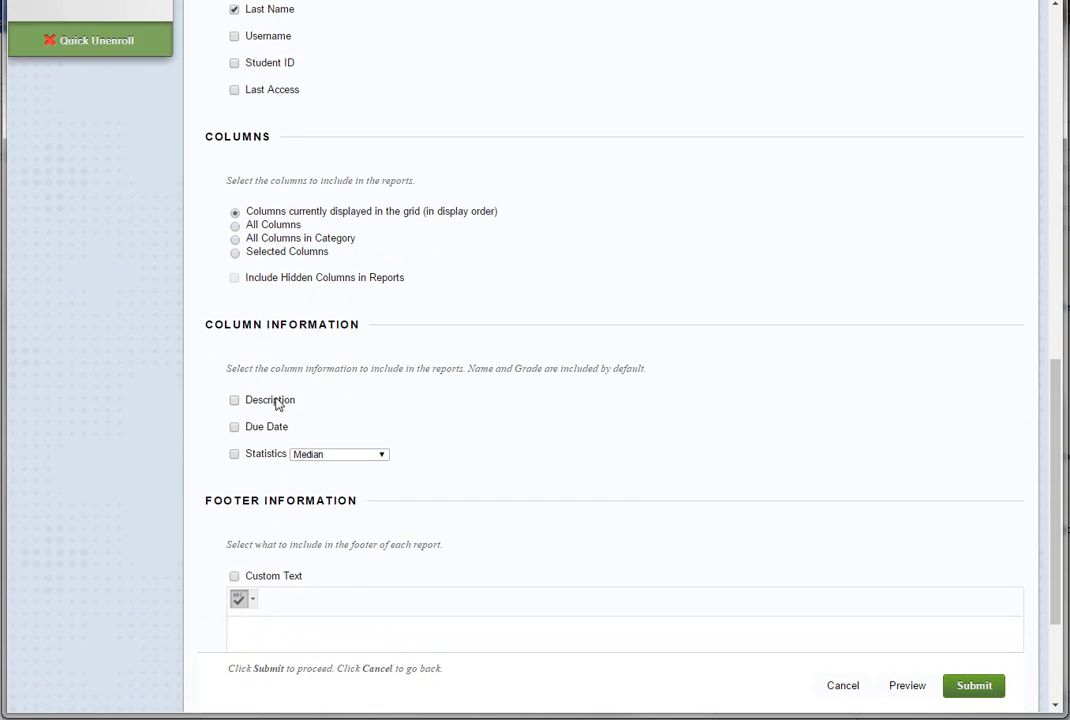
pyautogui.moveTo(244, 470)
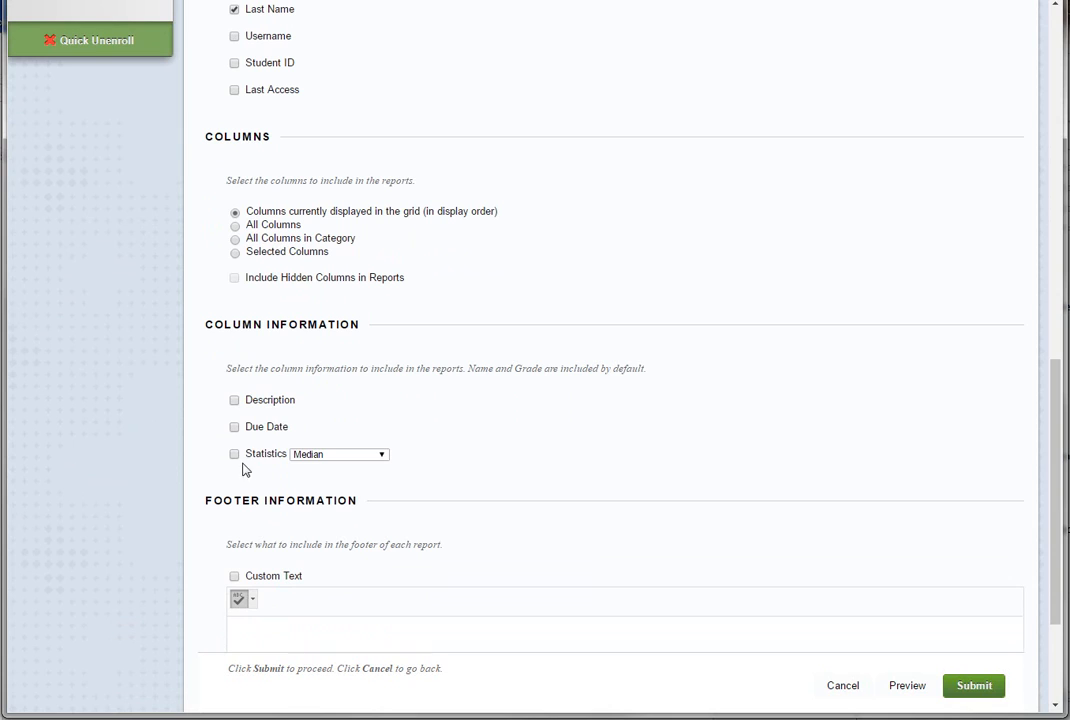
pyautogui.scroll(-3)
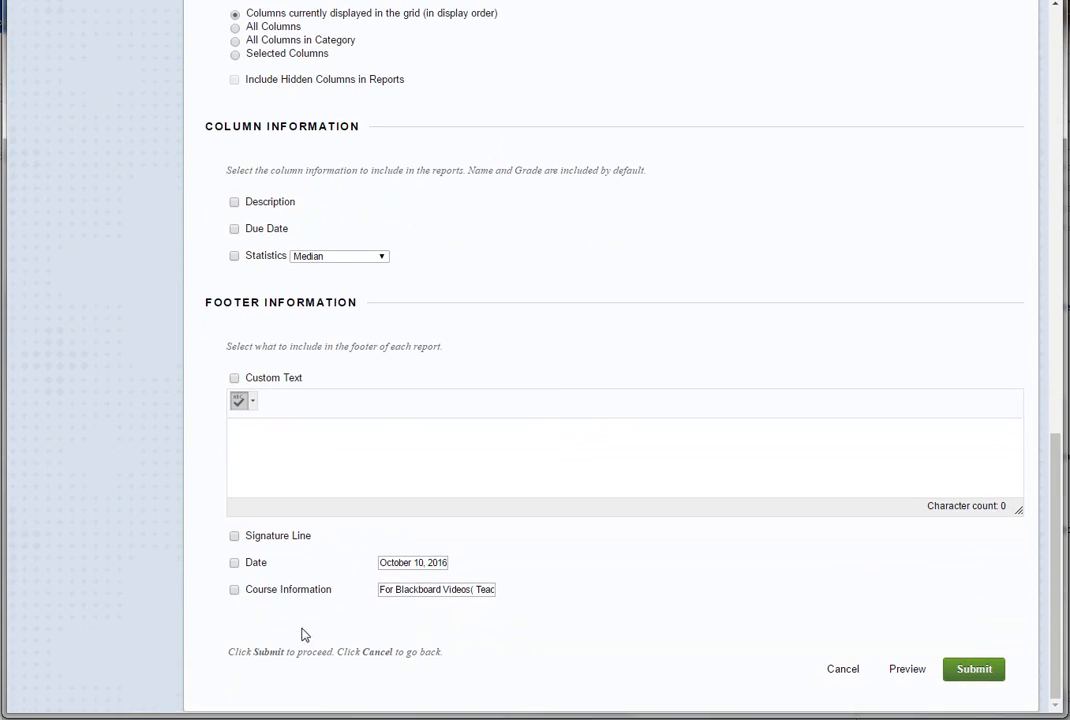
pyautogui.moveTo(240, 616)
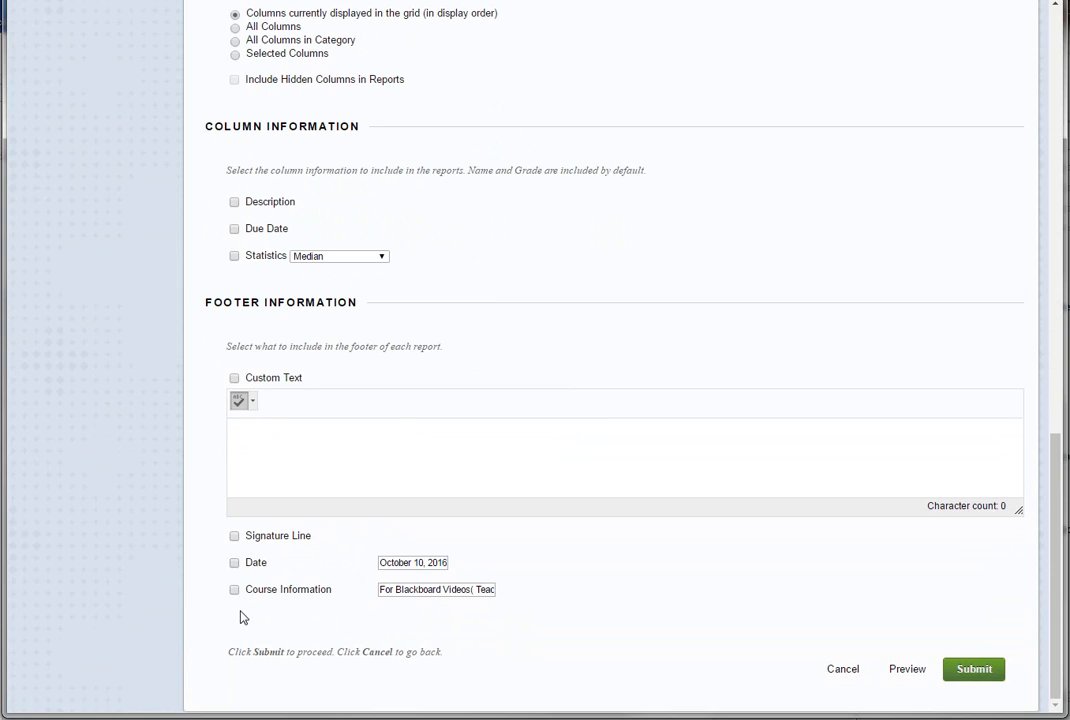
pyautogui.moveTo(794, 486)
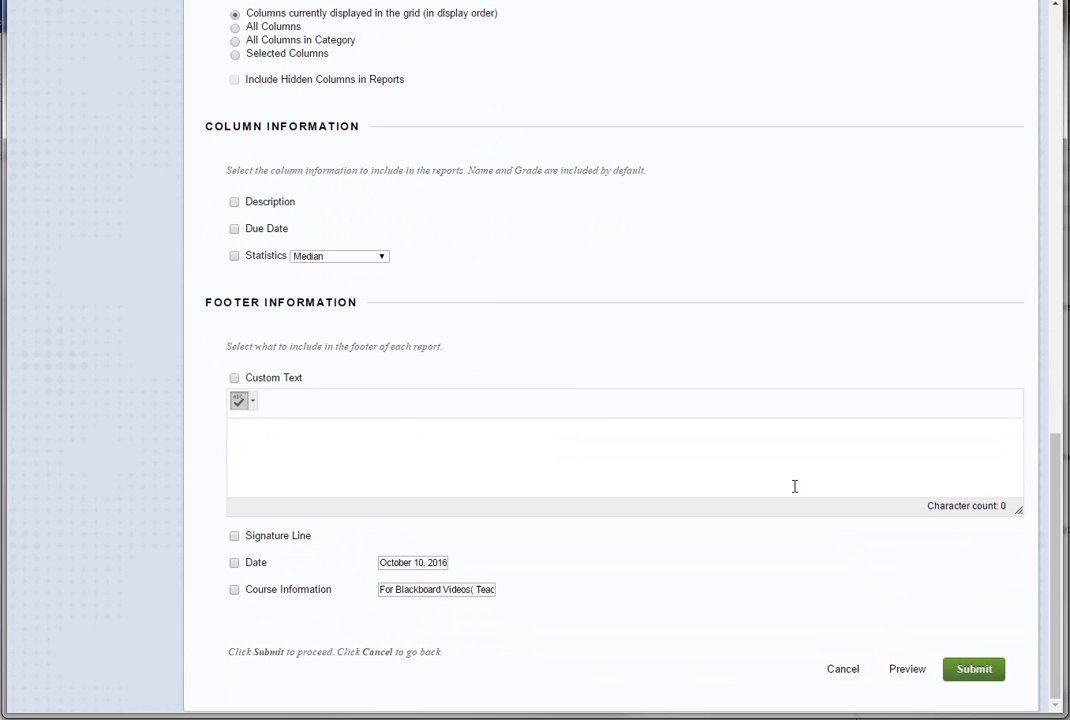
pyautogui.moveTo(980, 644)
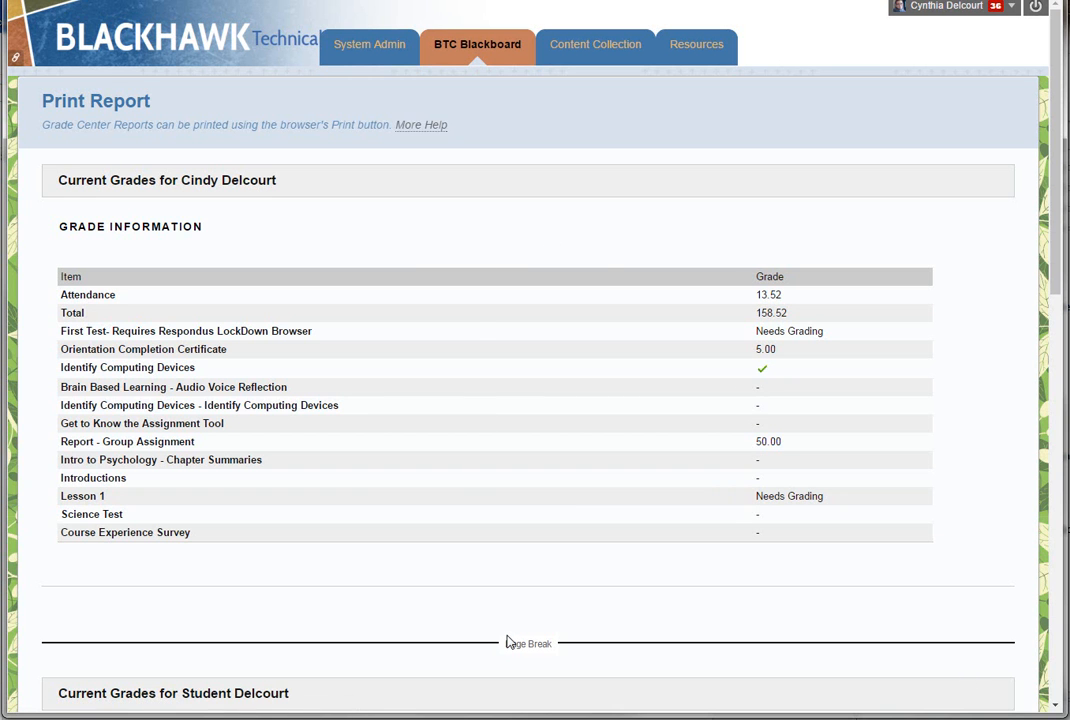
# - Review the generated Print Report and send it to the browser's Print dialog via the context menu
pyautogui.scroll(-3)
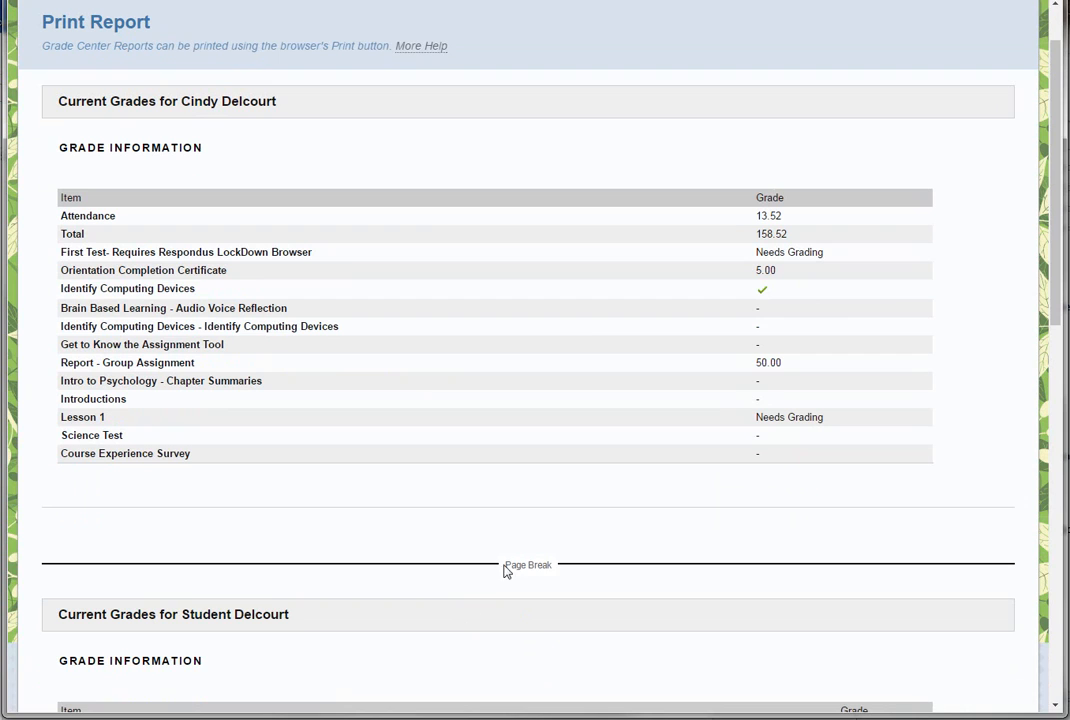
pyautogui.moveTo(400, 644)
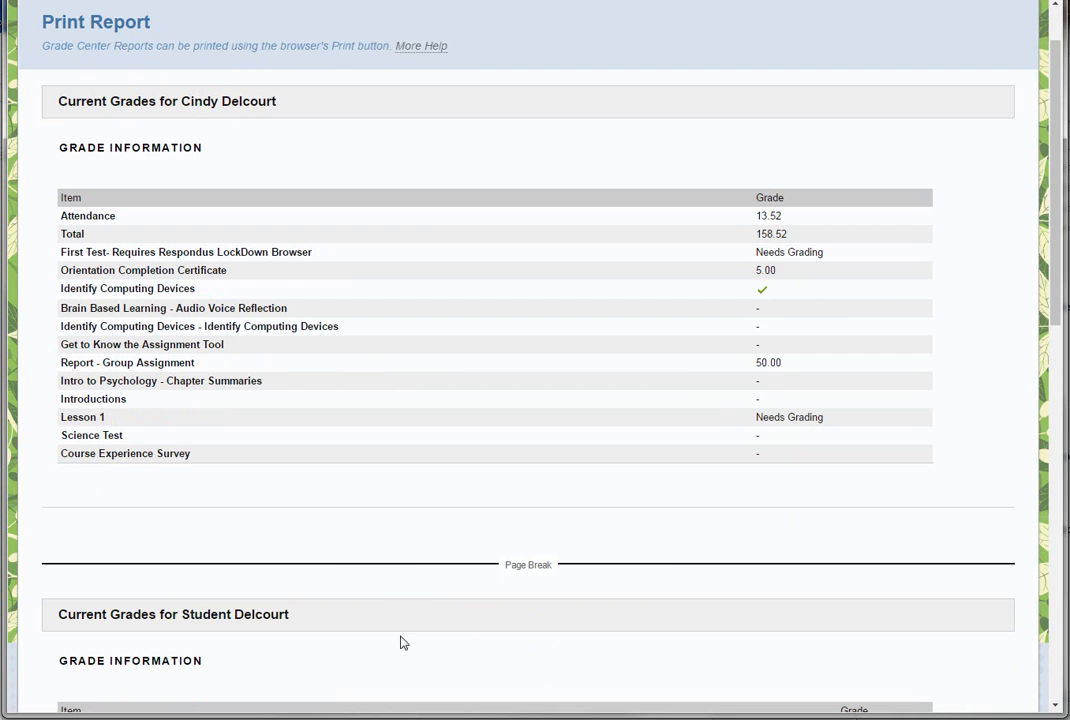
pyautogui.scroll(-3)
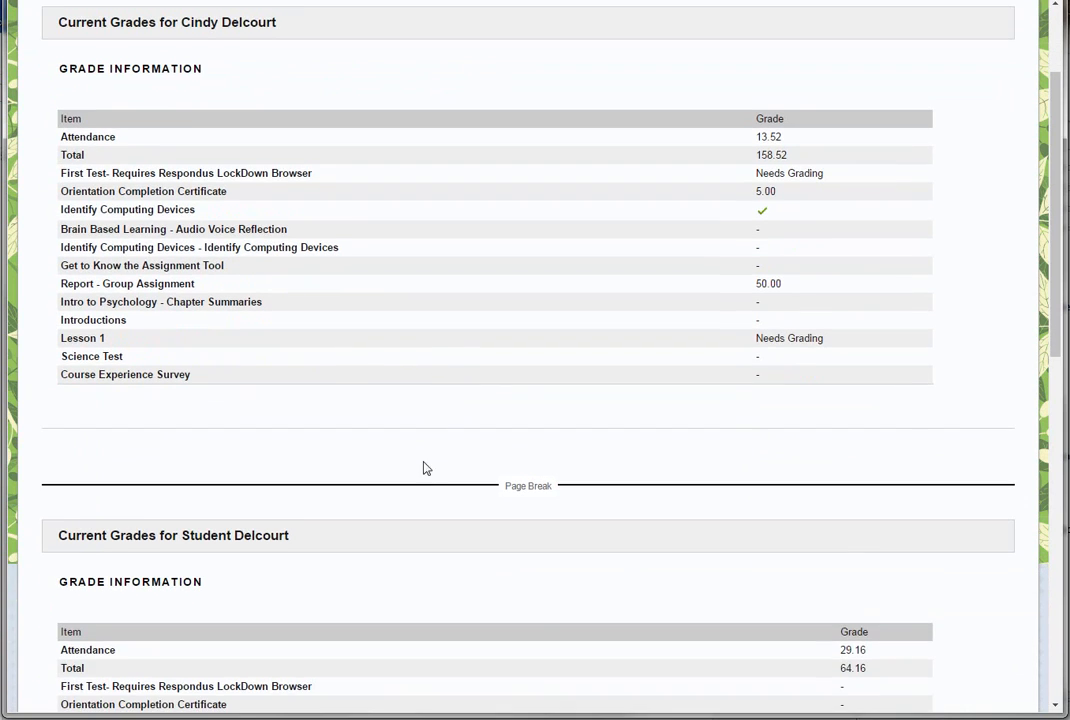
pyautogui.scroll(3)
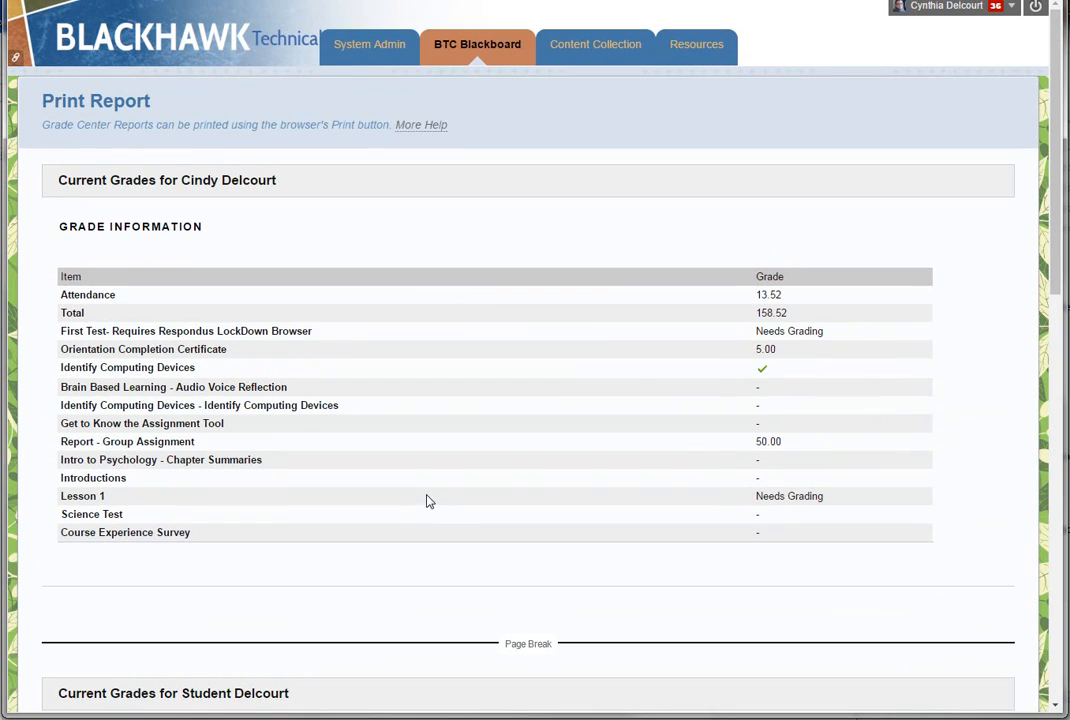
pyautogui.moveTo(456, 348)
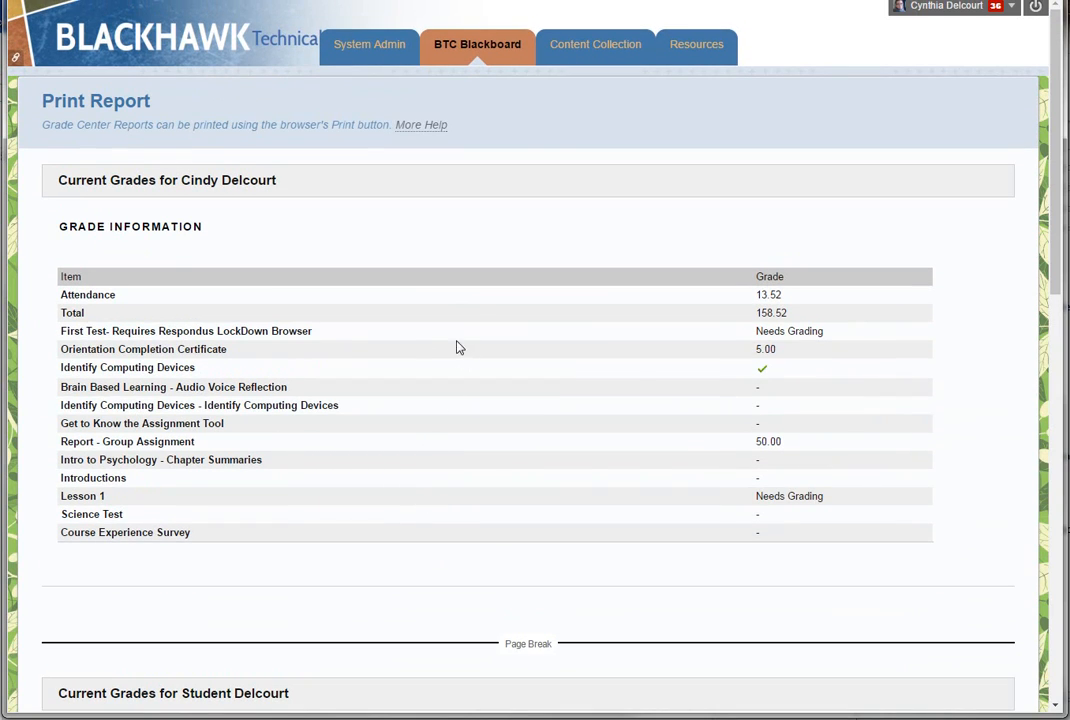
pyautogui.rightClick(460, 348)
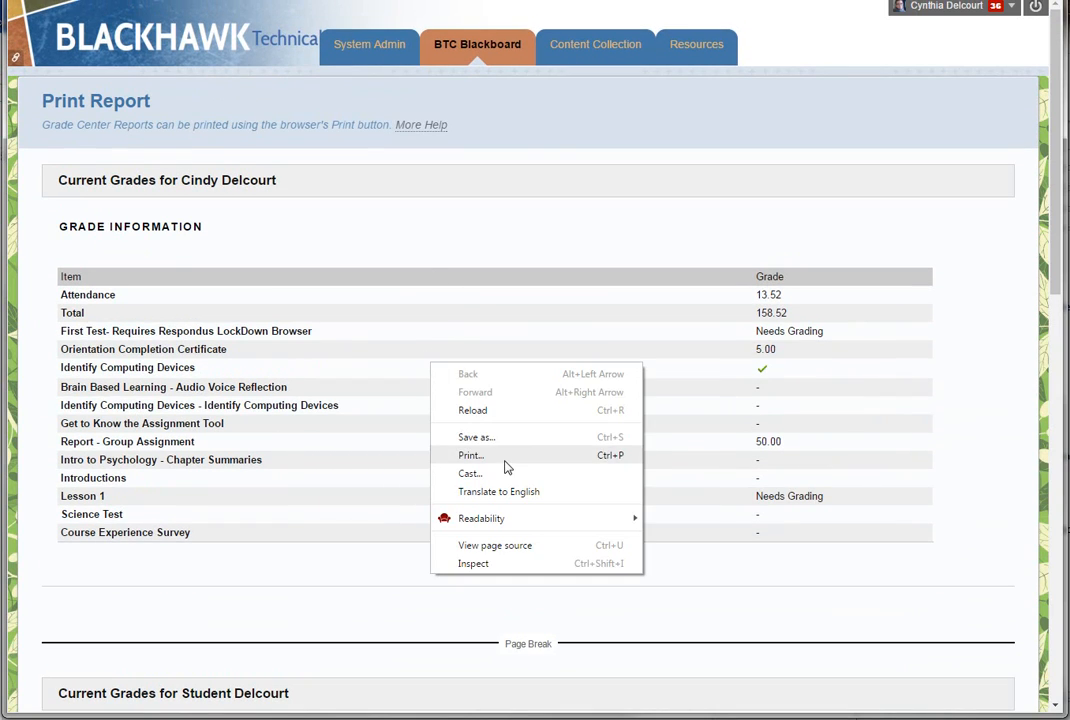
pyautogui.click(470, 456)
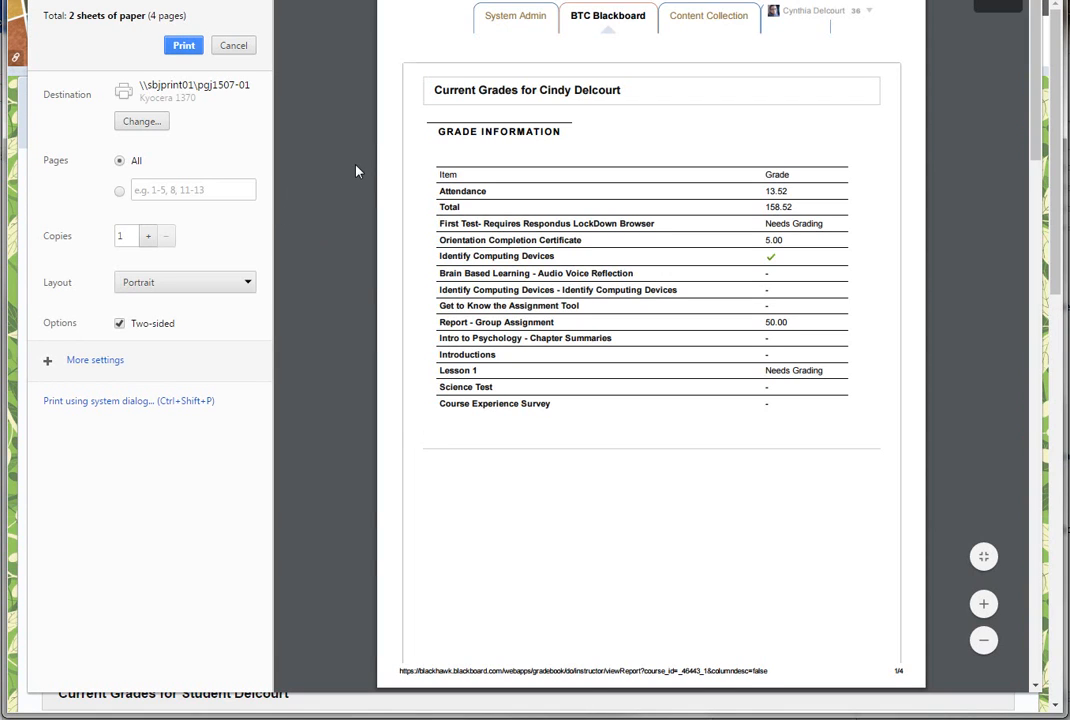
pyautogui.moveTo(880, 676)
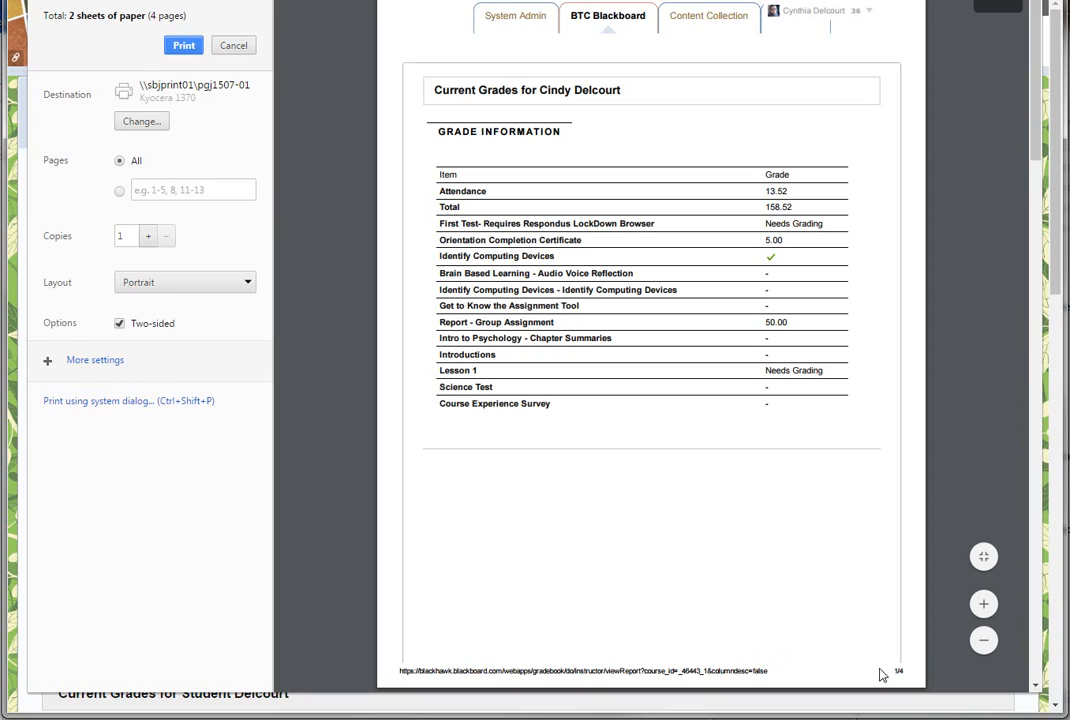
pyautogui.scroll(-3)
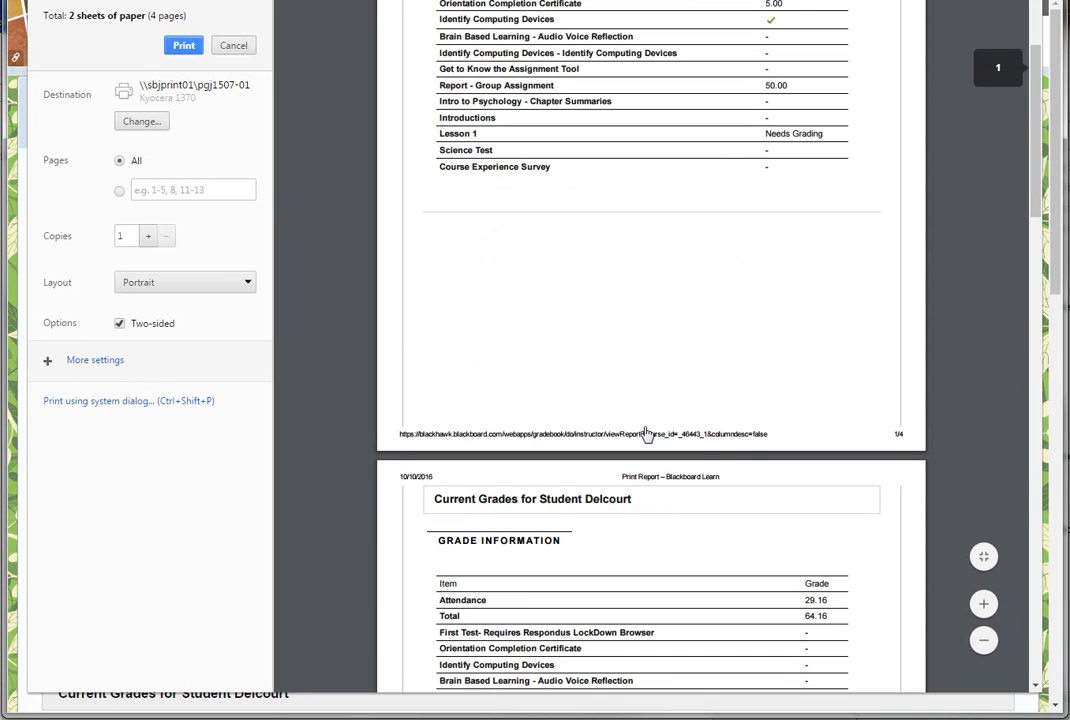
pyautogui.scroll(-3)
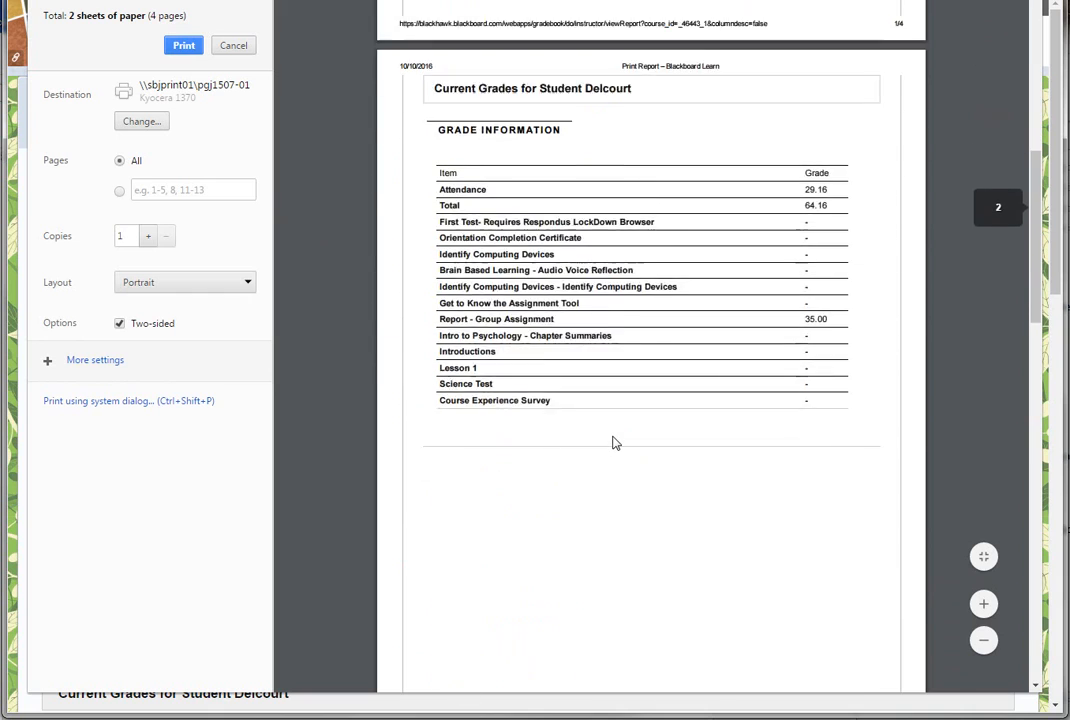
pyautogui.scroll(-3)
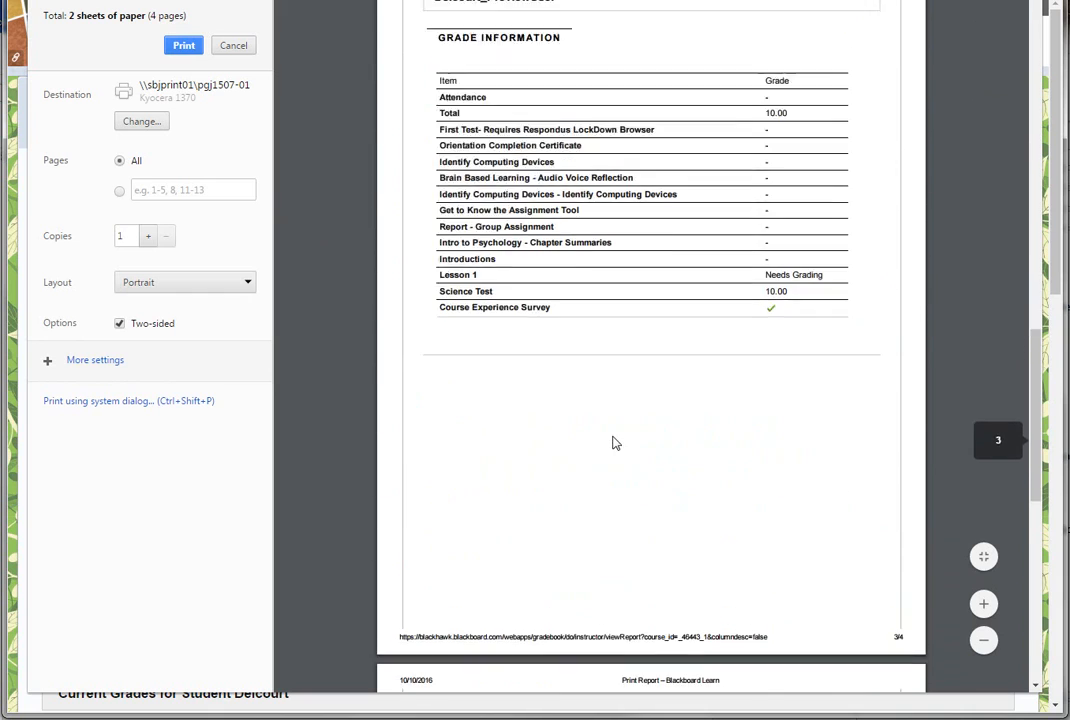
pyautogui.scroll(3)
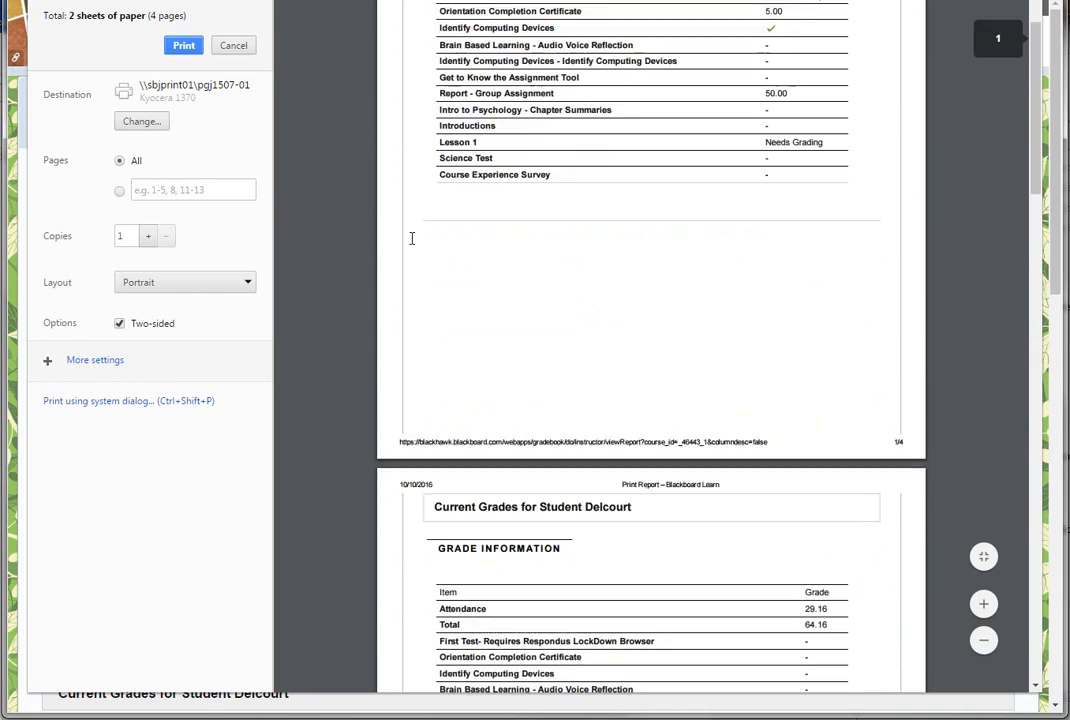
pyautogui.scroll(3)
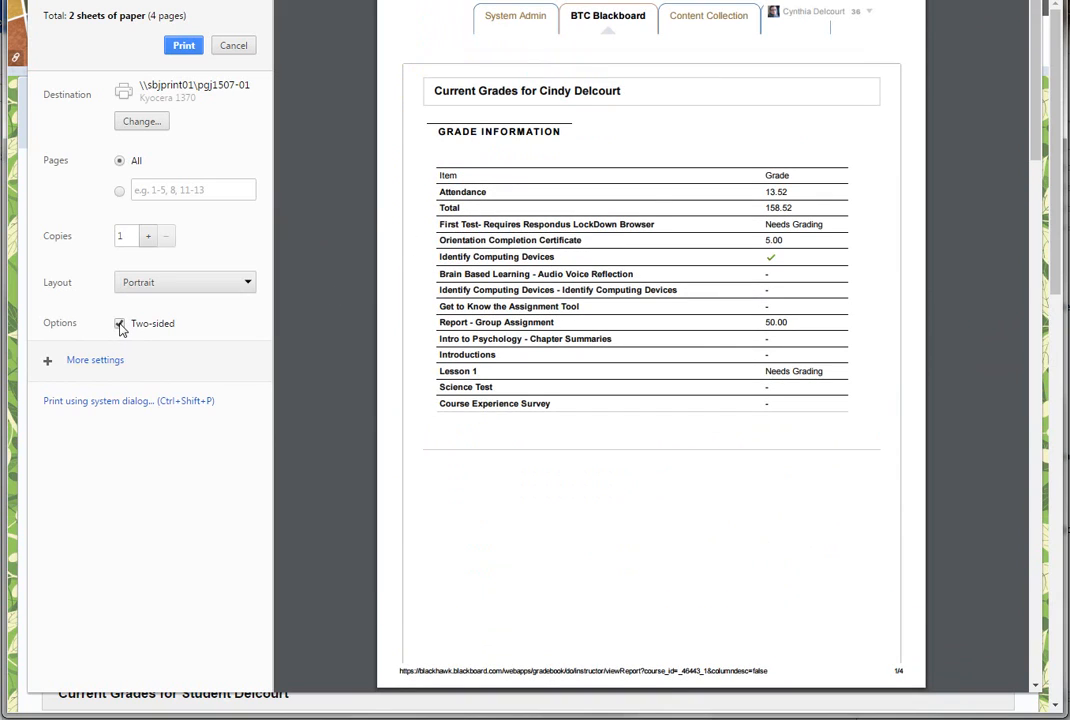
# - Turn off Two-sided so the four-page report prints on four sheets
pyautogui.click(120, 324)
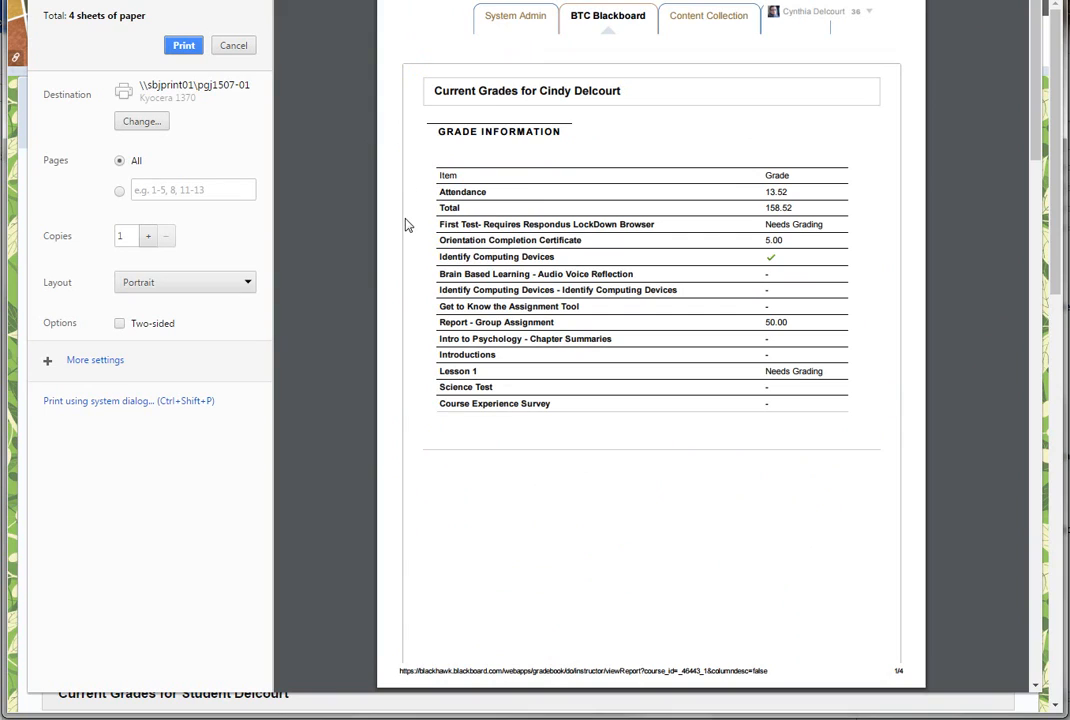
pyautogui.moveTo(368, 292)
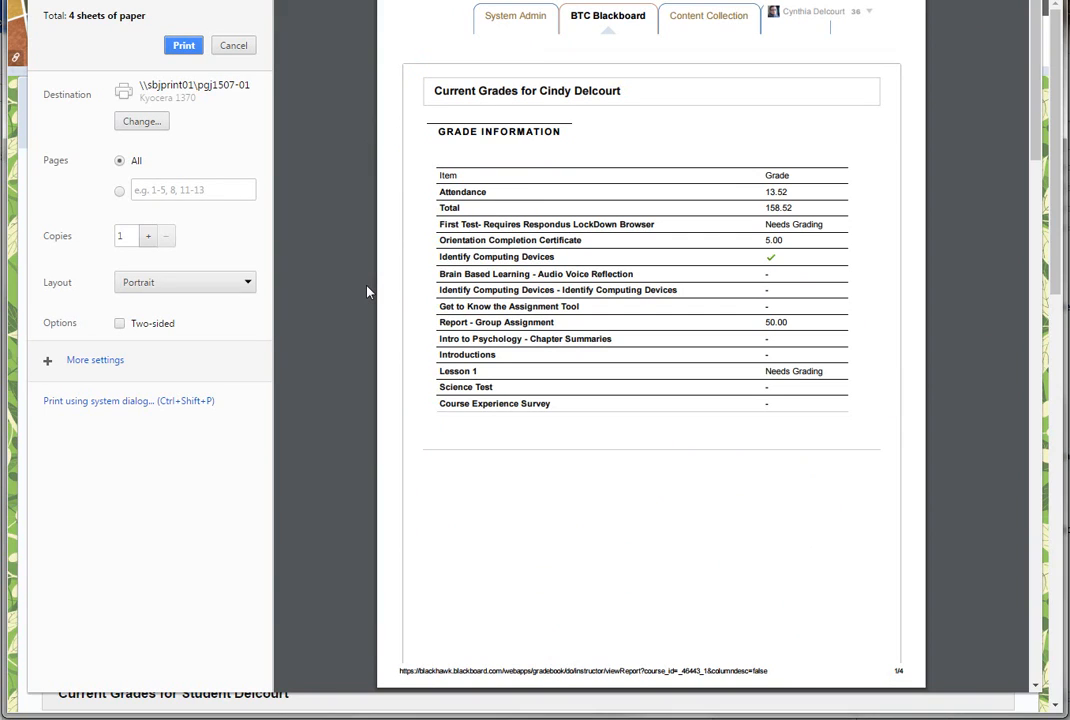